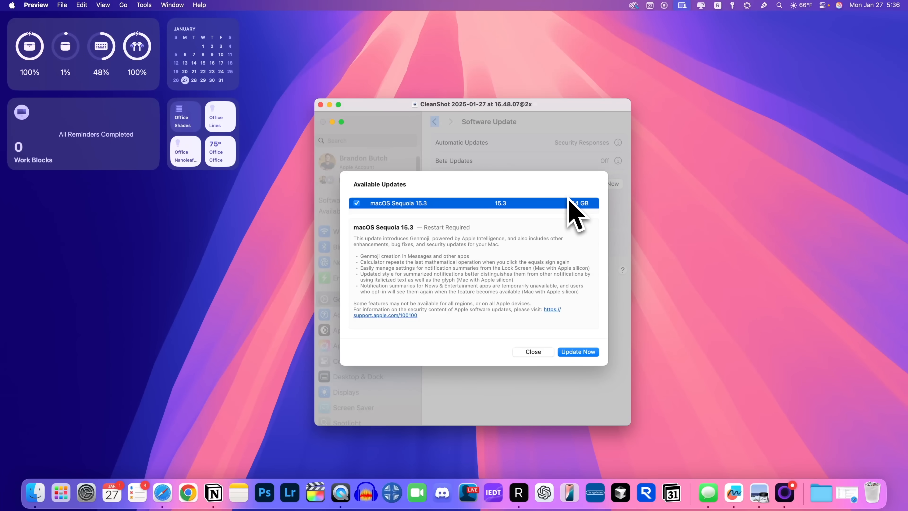
{"action": "mouse_move", "coordinate": [467, 203]}
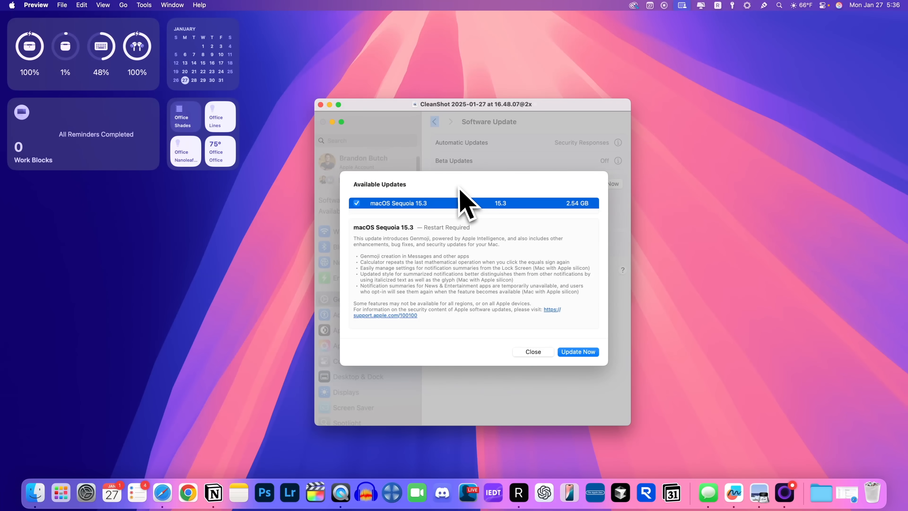
Step: Launch System Settings from the Apple menu, landing on the General pane
{"action": "left_click", "coordinate": [11, 5]}
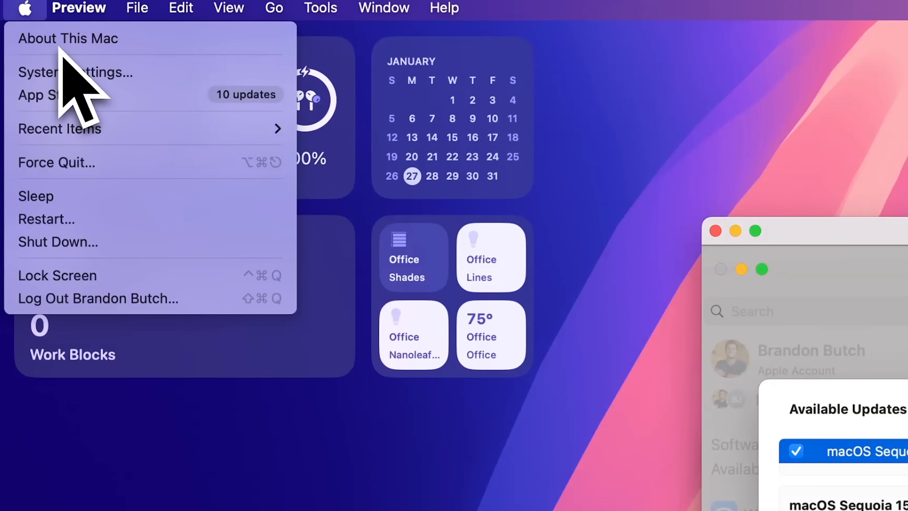
{"action": "left_click", "coordinate": [68, 38]}
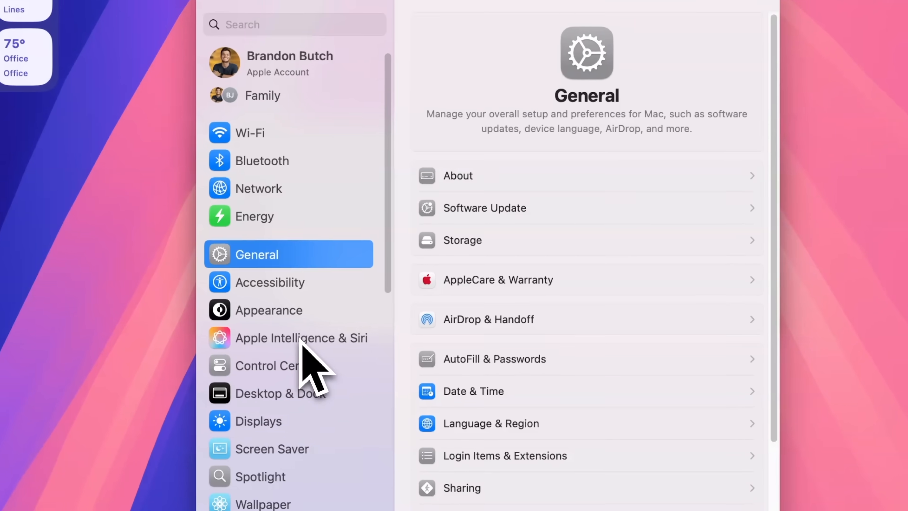
Step: Try switching Apple Intelligence off in Apple Intelligence & Siri, then cancel to keep it on
{"action": "left_click", "coordinate": [301, 338]}
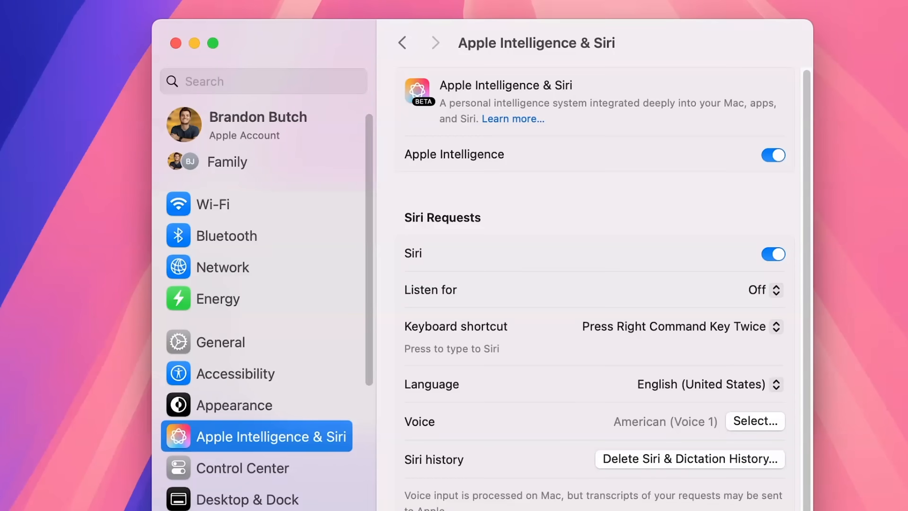
{"action": "mouse_move", "coordinate": [800, 209]}
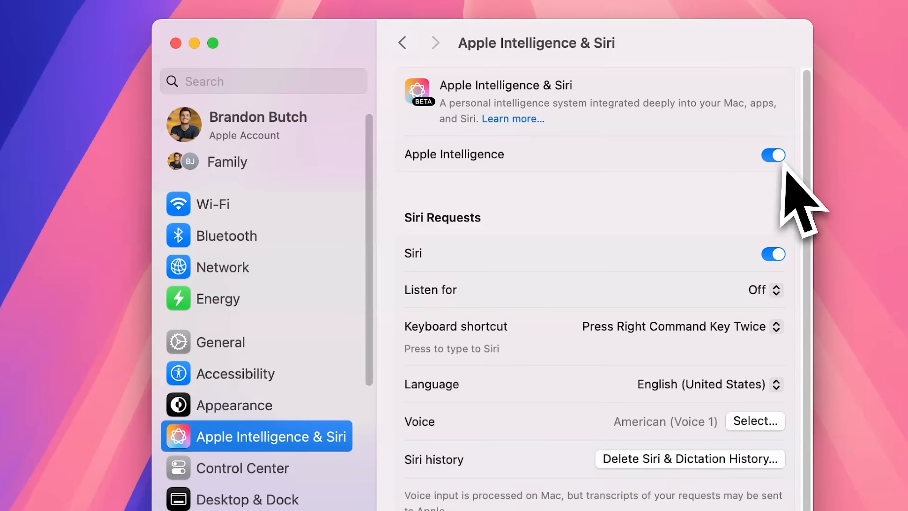
{"action": "mouse_move", "coordinate": [701, 238]}
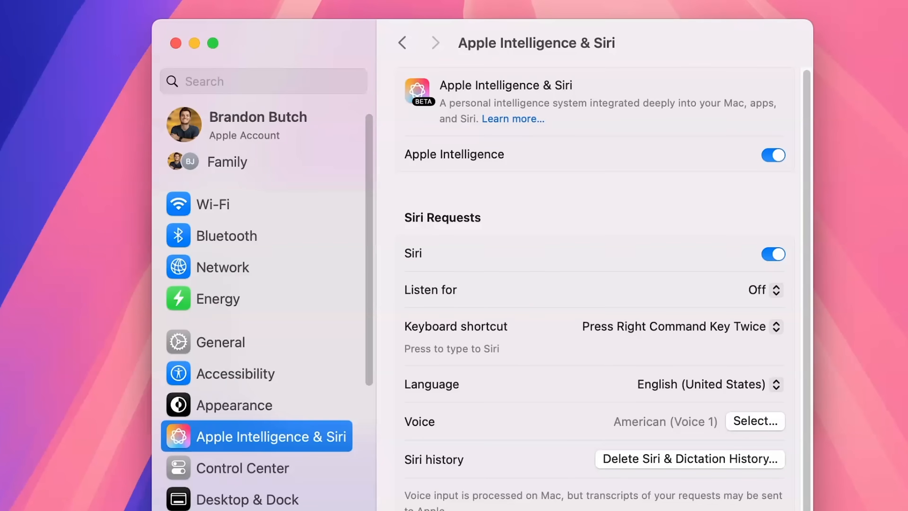
{"action": "mouse_move", "coordinate": [788, 220]}
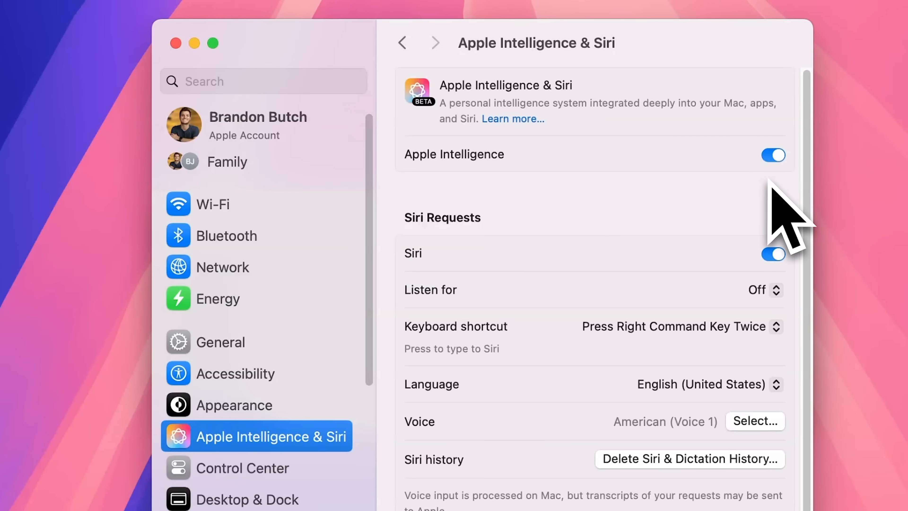
{"action": "mouse_move", "coordinate": [774, 155]}
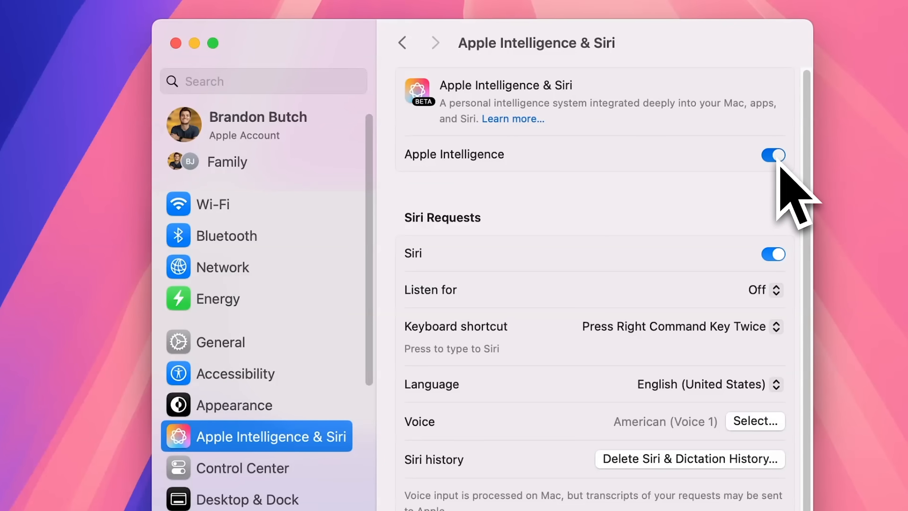
{"action": "left_click", "coordinate": [772, 155]}
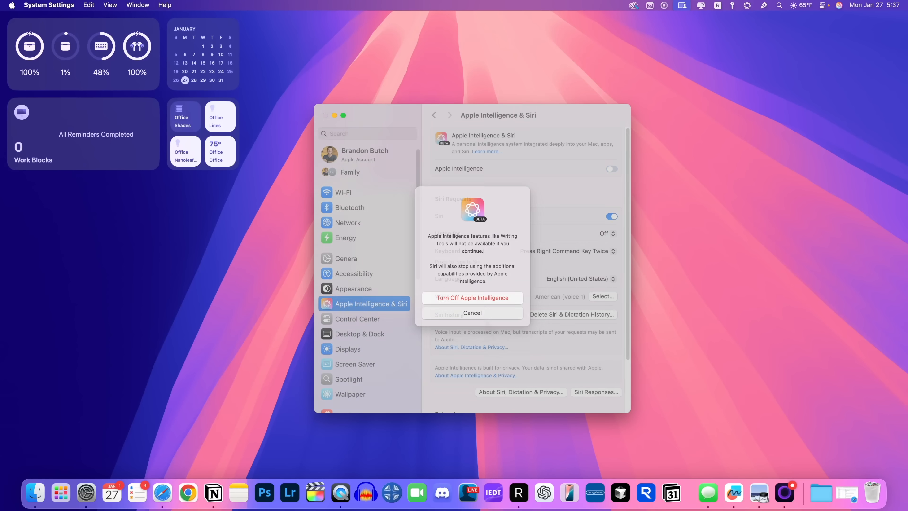
{"action": "left_click", "coordinate": [472, 313]}
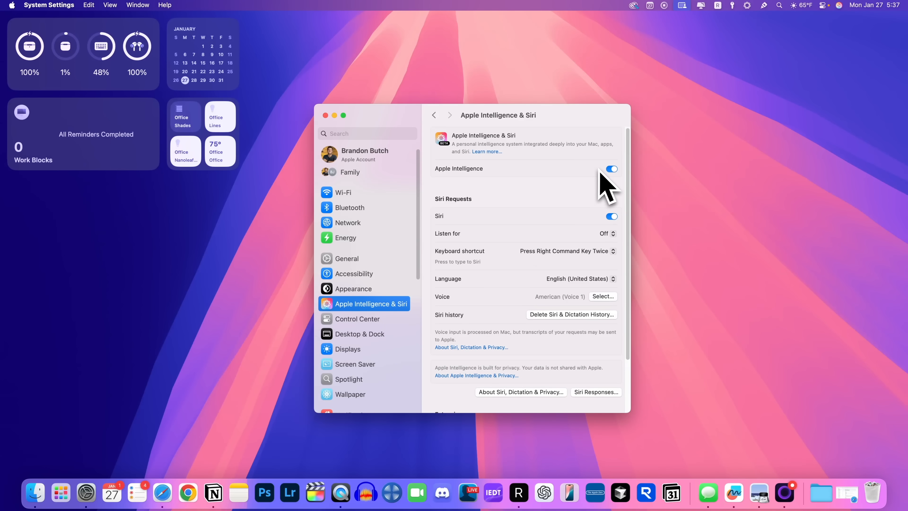
{"action": "mouse_move", "coordinate": [506, 277]}
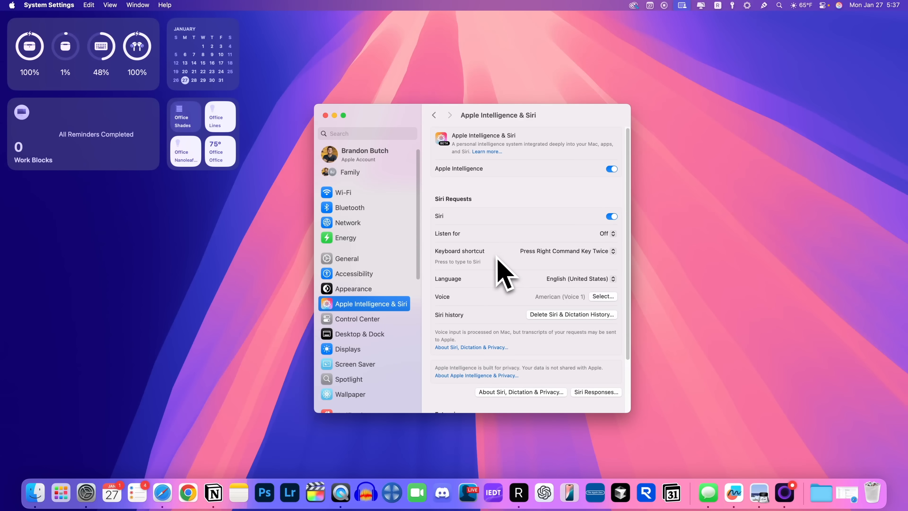
{"action": "mouse_move", "coordinate": [504, 229]}
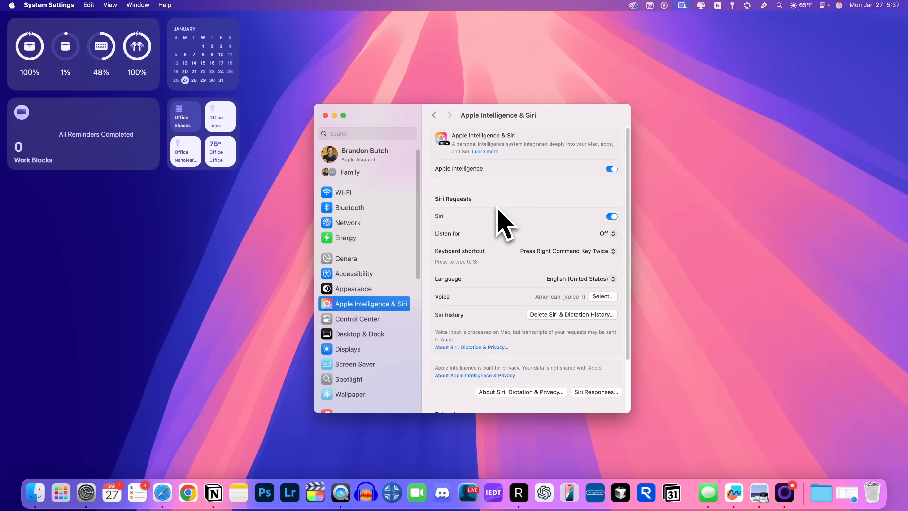
{"action": "mouse_move", "coordinate": [396, 275]}
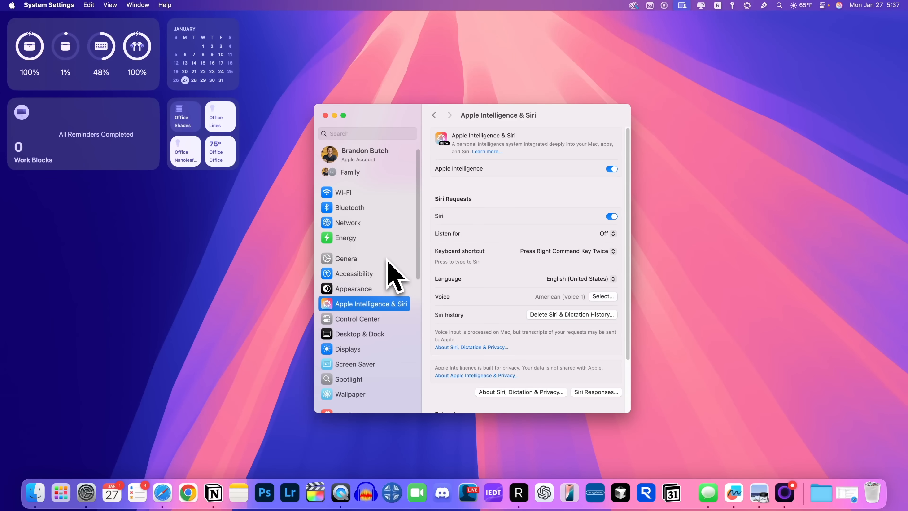
Step: Show the macOS storage breakdown under General > Storage, revealing Apple Intelligence at 5.45 GB
{"action": "left_click", "coordinate": [346, 258]}
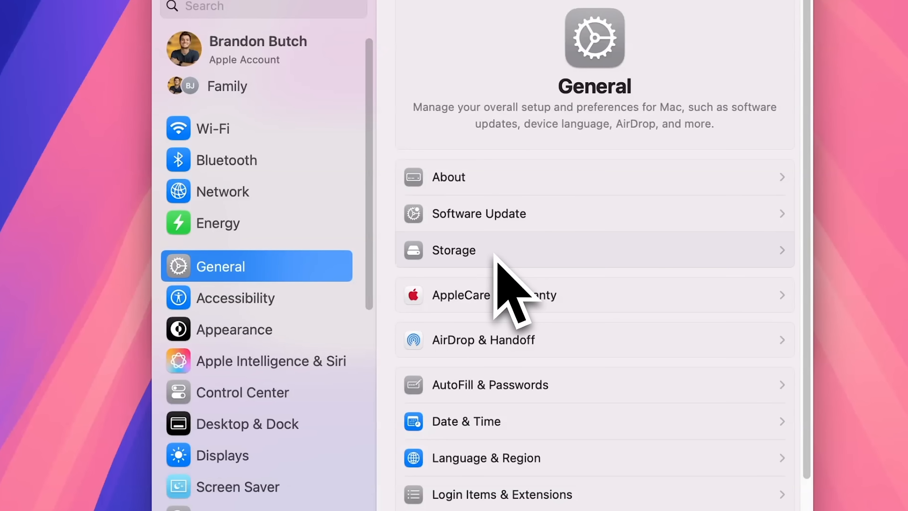
{"action": "left_click", "coordinate": [453, 251]}
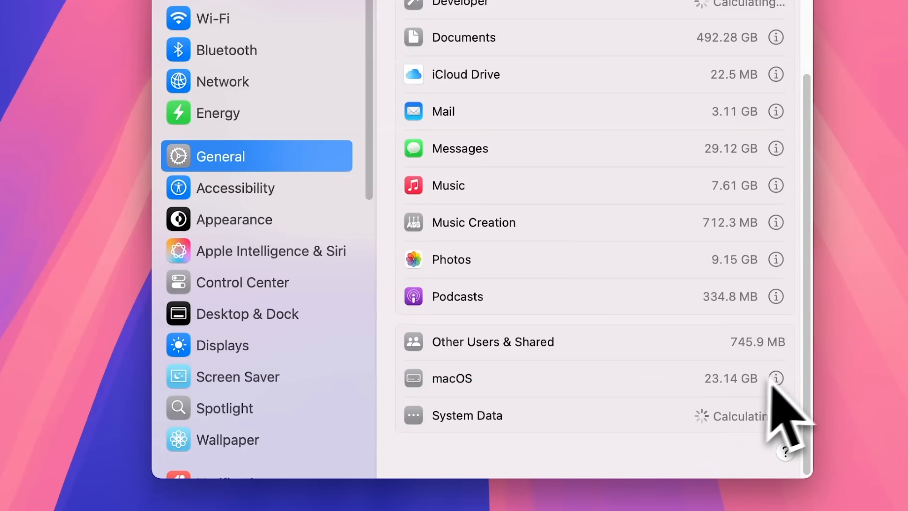
{"action": "left_click", "coordinate": [776, 379]}
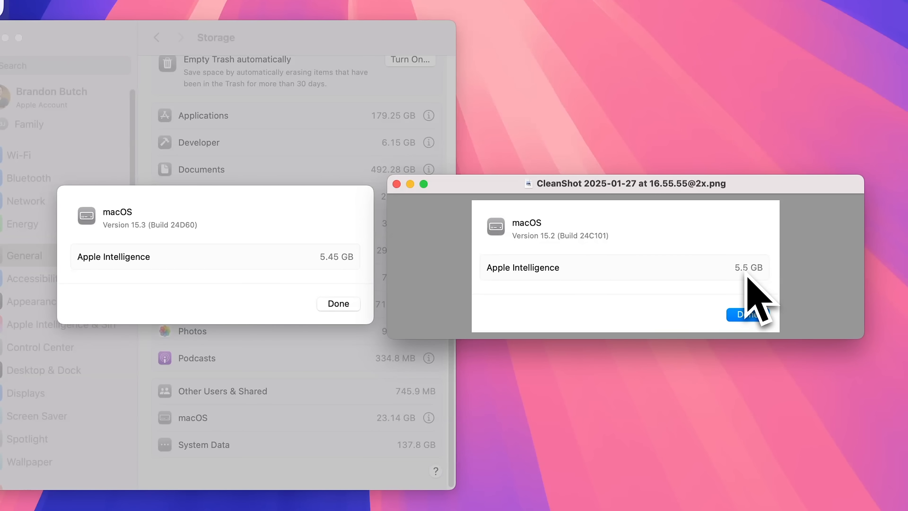
{"action": "mouse_move", "coordinate": [680, 295]}
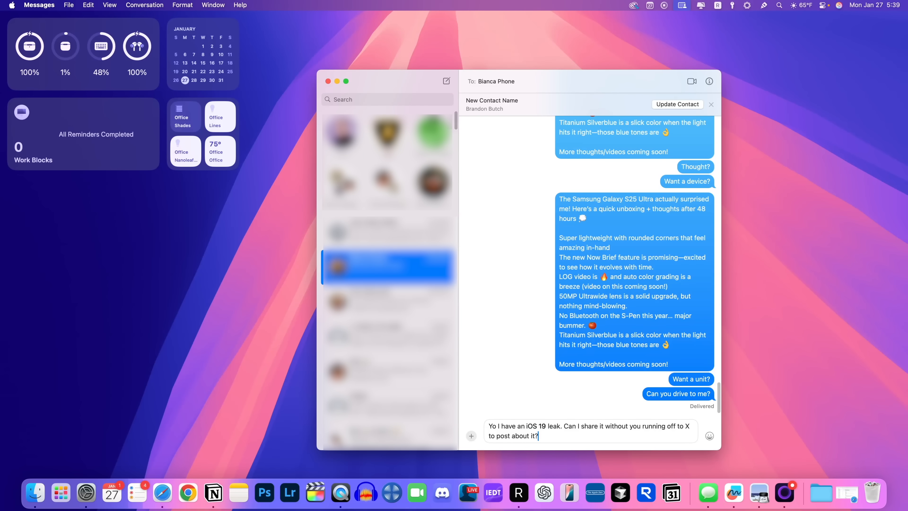
{"action": "mouse_move", "coordinate": [590, 457]}
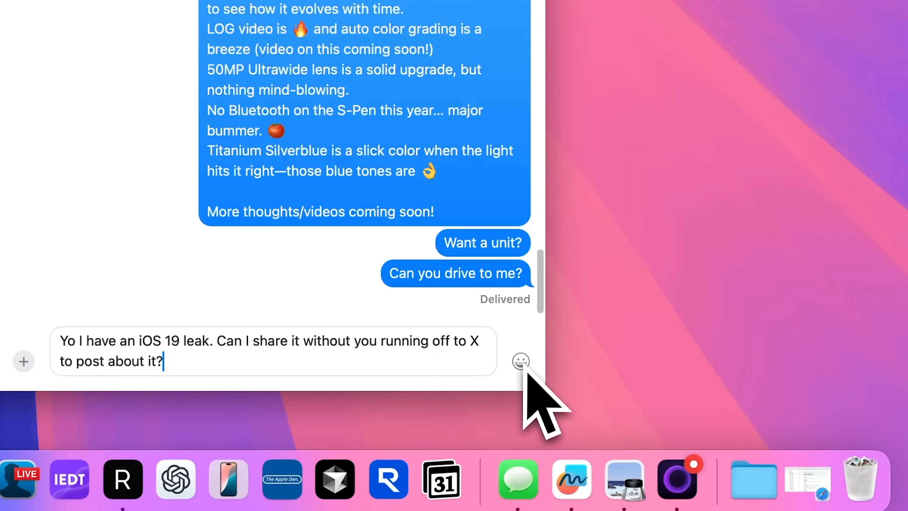
Step: Search the emoji picker for 'cat with a hat', getting no results and a Create New Emoji offer
{"action": "left_click", "coordinate": [520, 361]}
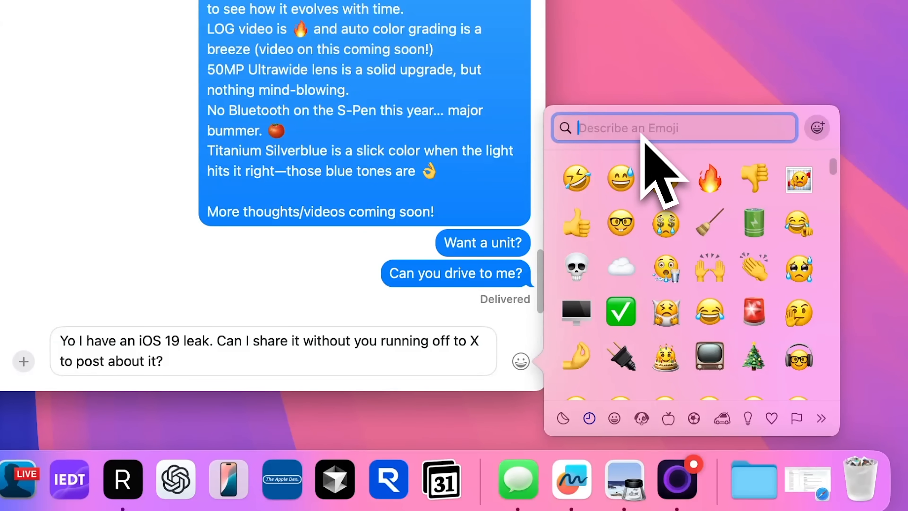
{"action": "type", "text": "cat with a hat"}
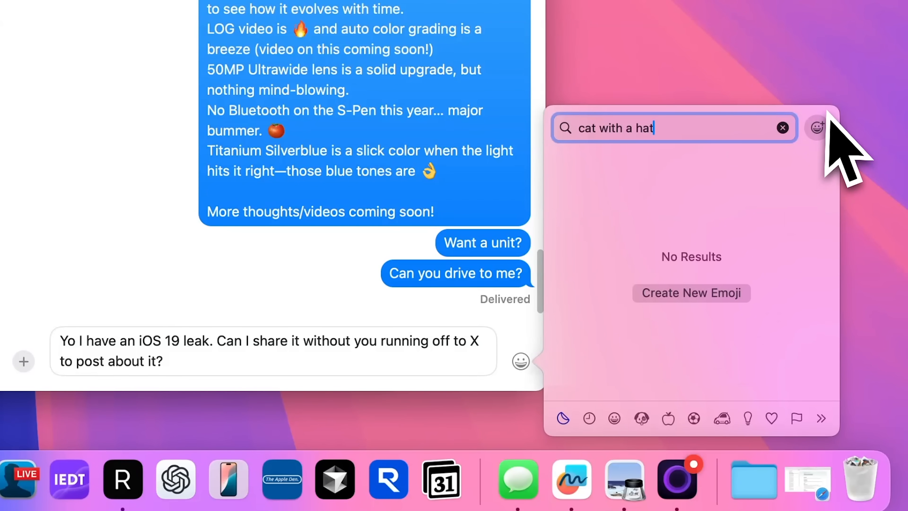
{"action": "mouse_move", "coordinate": [840, 173]}
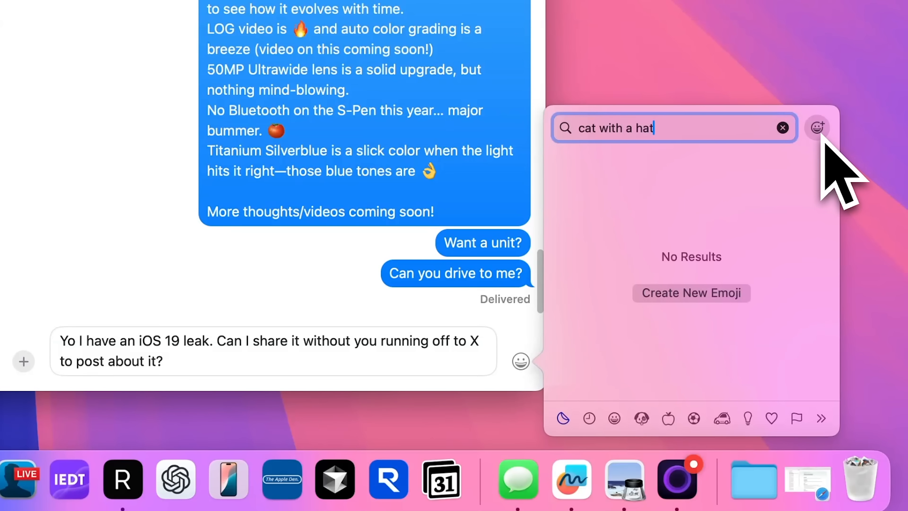
Step: Start creating a custom Genmoji and continue past the beta introduction sheet
{"action": "left_click", "coordinate": [691, 293]}
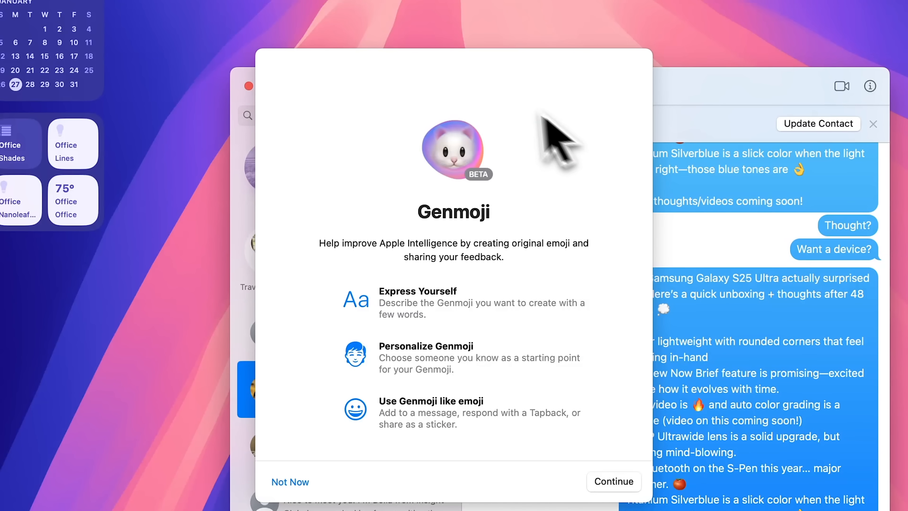
{"action": "mouse_move", "coordinate": [252, 136]}
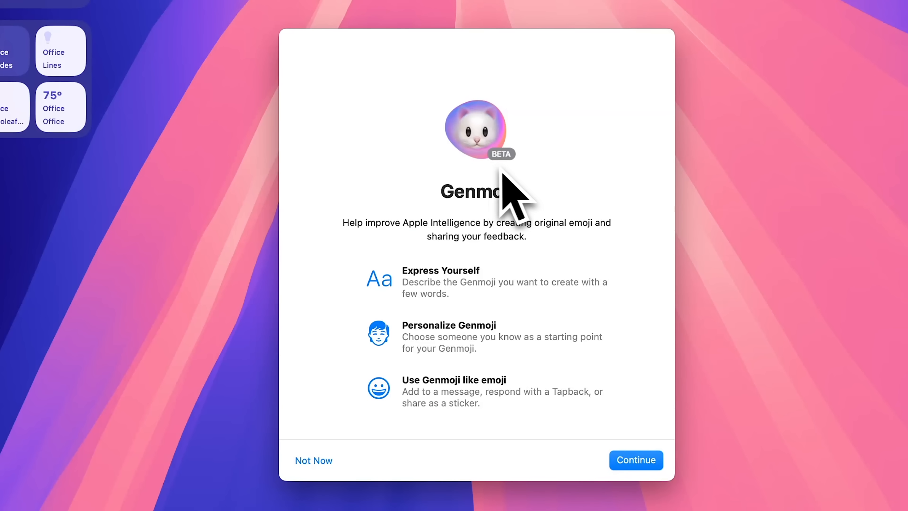
{"action": "mouse_move", "coordinate": [518, 199]}
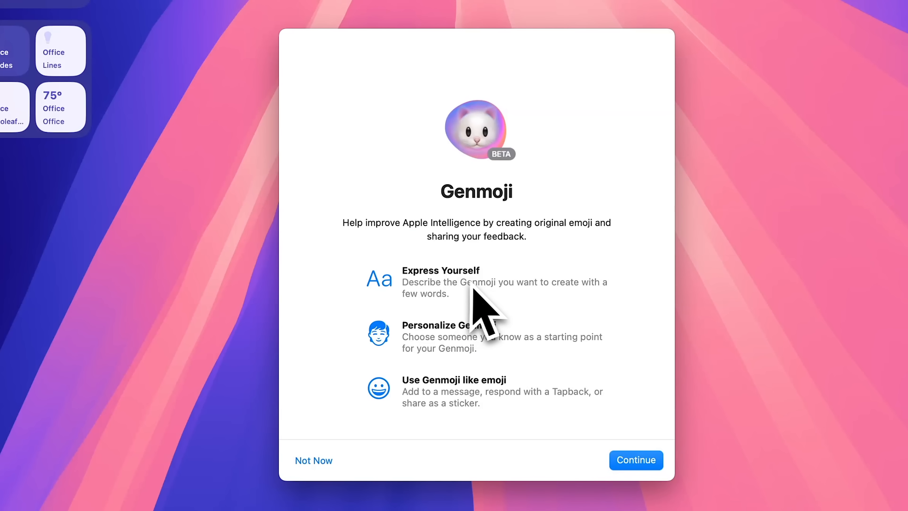
{"action": "mouse_move", "coordinate": [515, 371]}
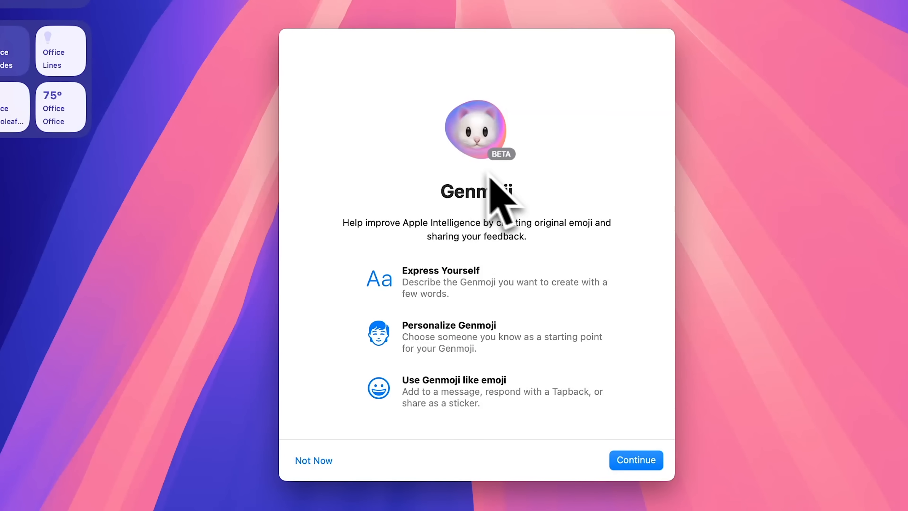
{"action": "mouse_move", "coordinate": [568, 243]}
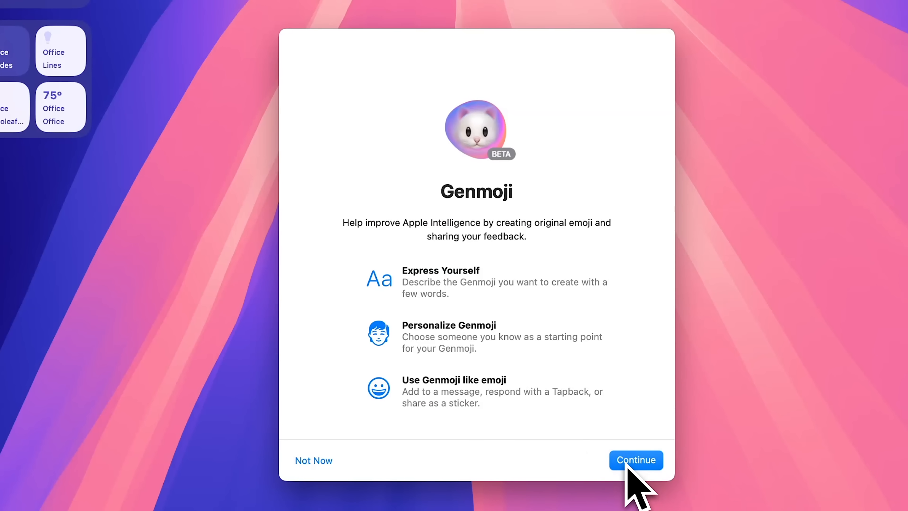
{"action": "left_click", "coordinate": [636, 460]}
{"action": "type", "text": "cat with a blue hat"}
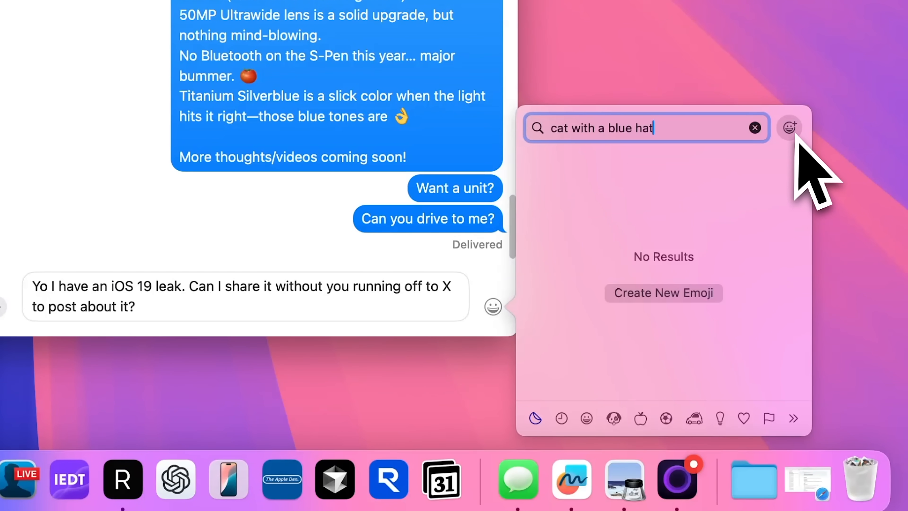
Step: Generate a 'cat with a blue hat' Genmoji and browse through several variations
{"action": "left_click", "coordinate": [663, 292]}
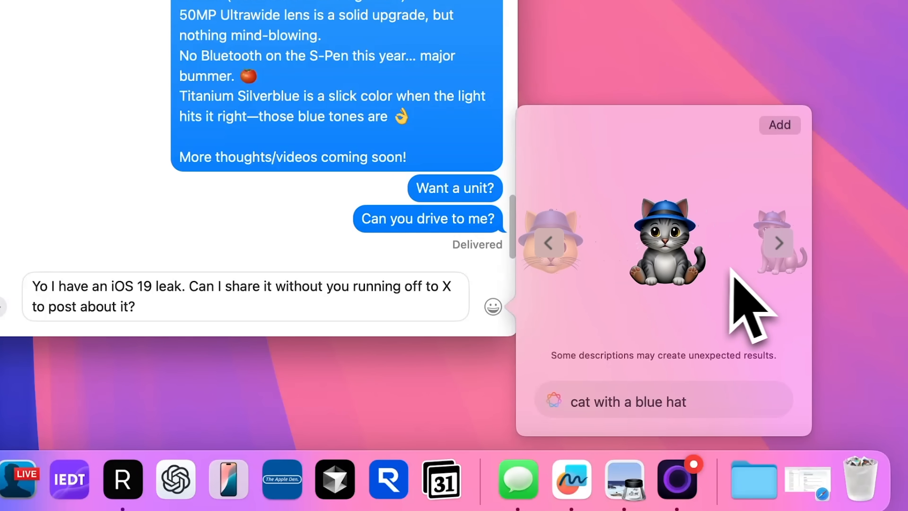
{"action": "left_click", "coordinate": [779, 243]}
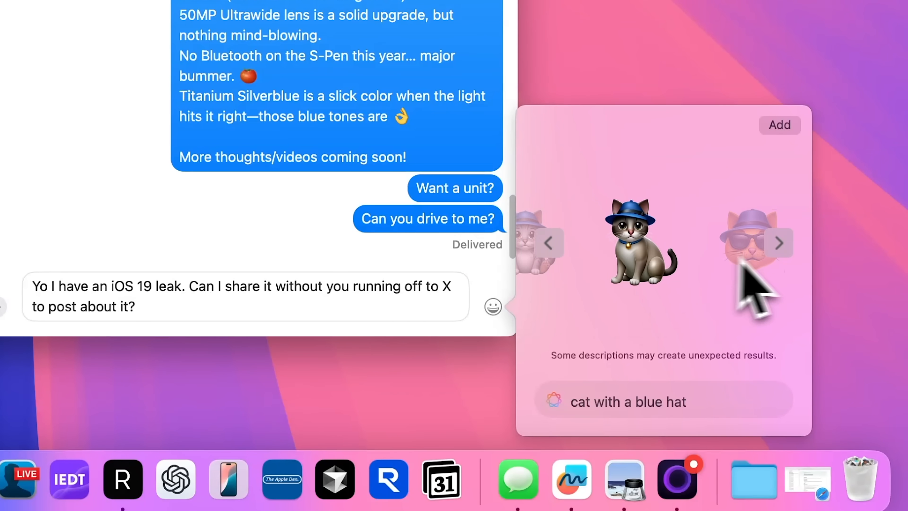
{"action": "left_click", "coordinate": [779, 243]}
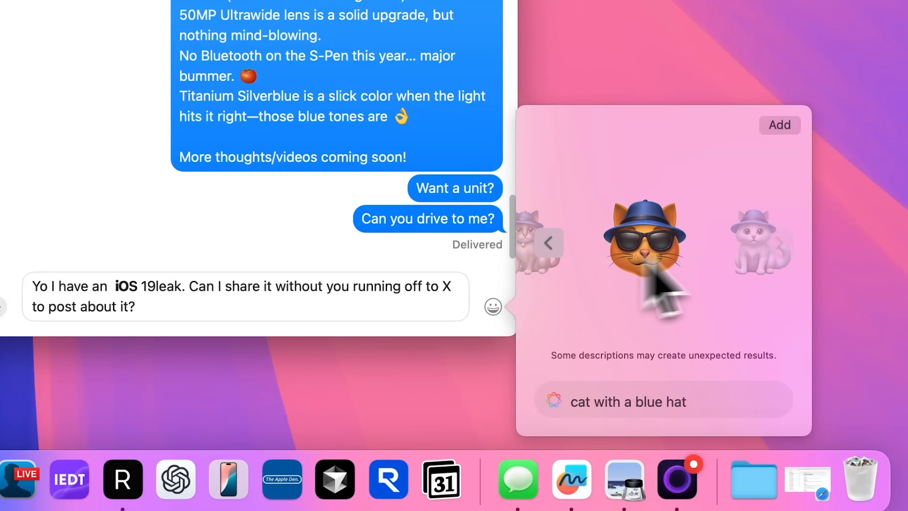
{"action": "left_click", "coordinate": [779, 242]}
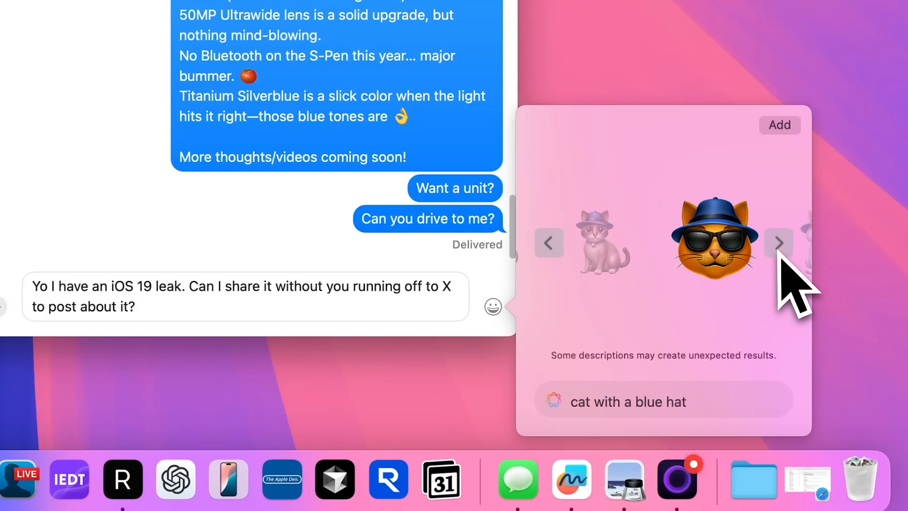
{"action": "left_click", "coordinate": [778, 243]}
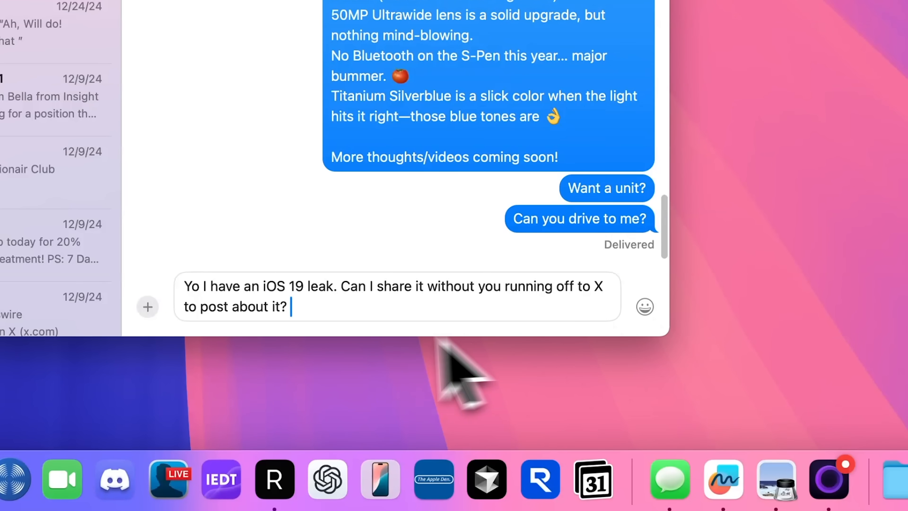
Step: Append the blue-hat cat Genmoji and a new 'red whale with blue hair' Genmoji to the draft
{"action": "left_click", "coordinate": [644, 307]}
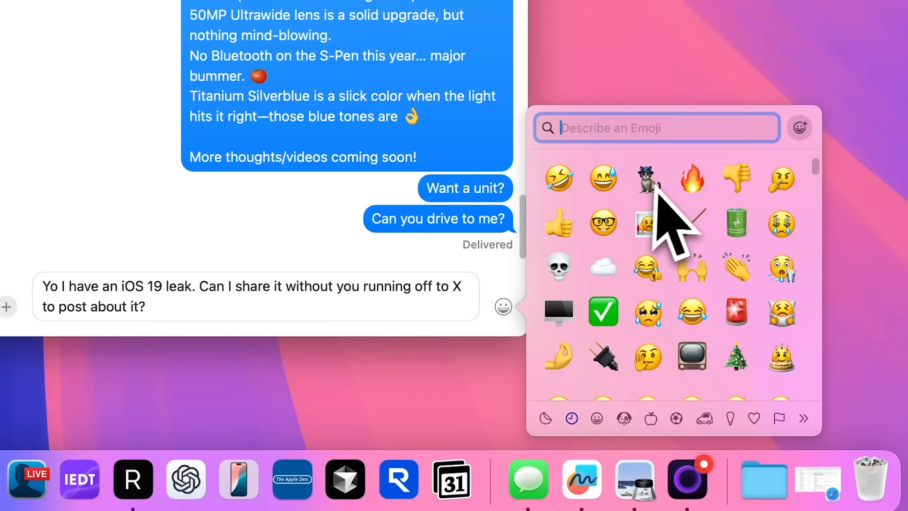
{"action": "left_click", "coordinate": [647, 179]}
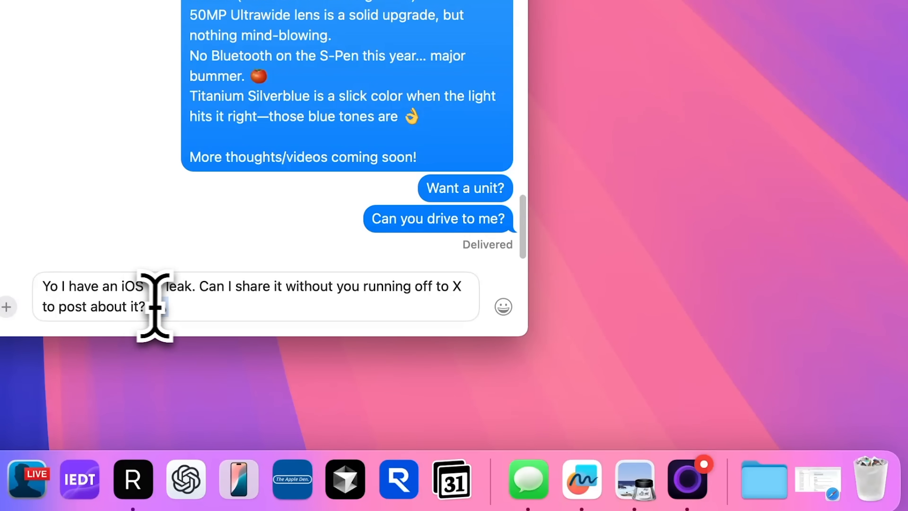
{"action": "left_click", "coordinate": [503, 307]}
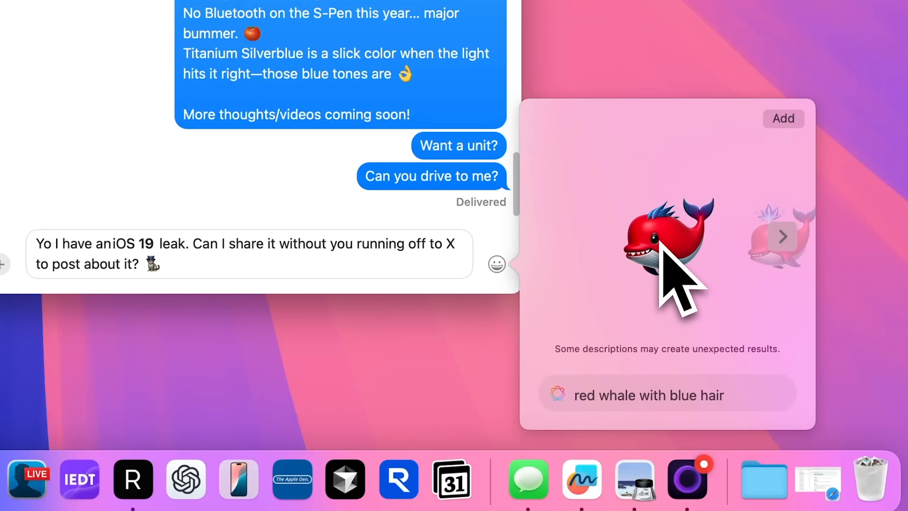
{"action": "mouse_move", "coordinate": [801, 173]}
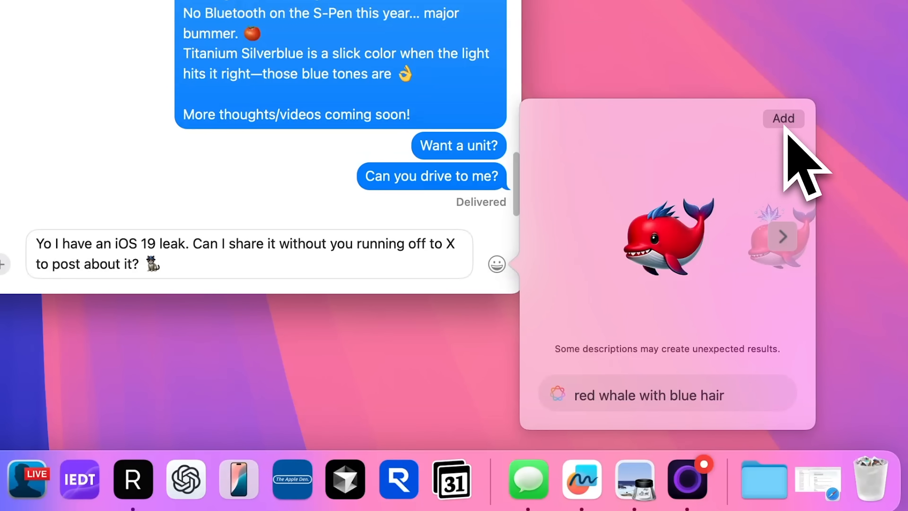
{"action": "left_click", "coordinate": [784, 118]}
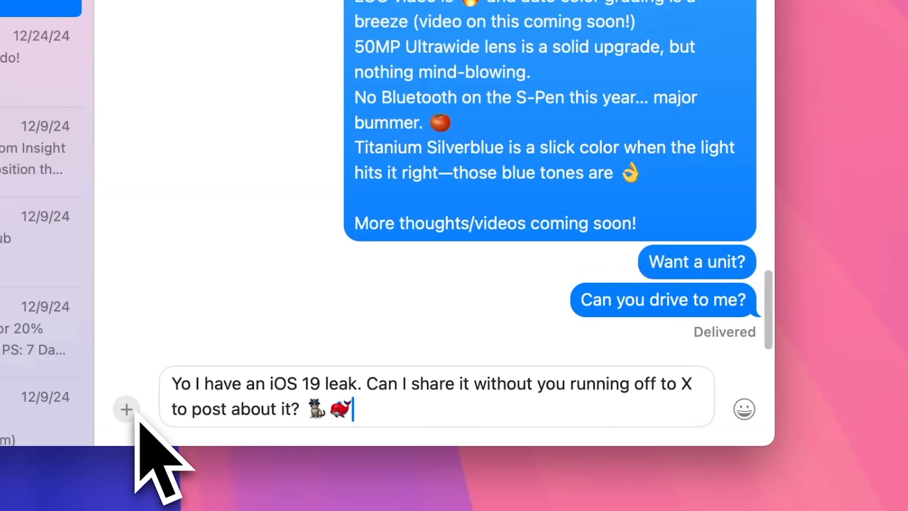
Step: Reveal the message extras list: Photos, Stickers, Image Playground, Send Later, #images, Message Effects
{"action": "left_click", "coordinate": [126, 410]}
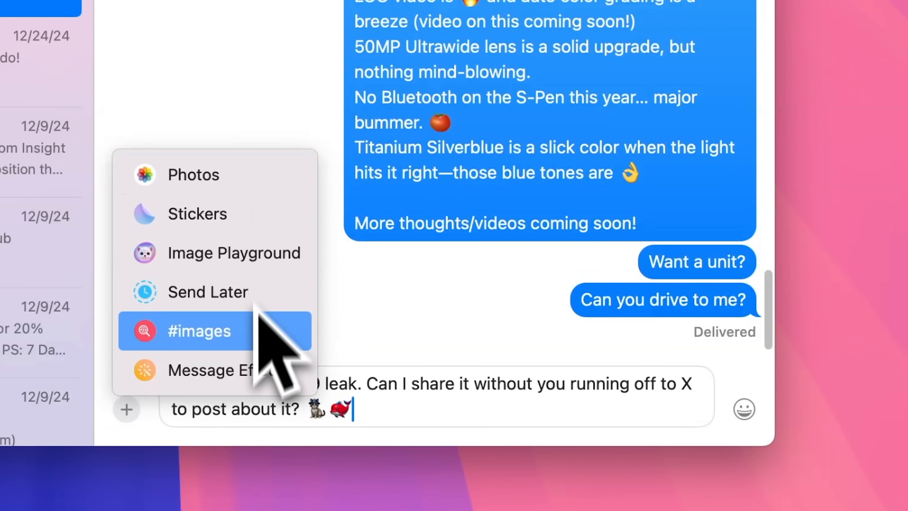
{"action": "mouse_move", "coordinate": [243, 291]}
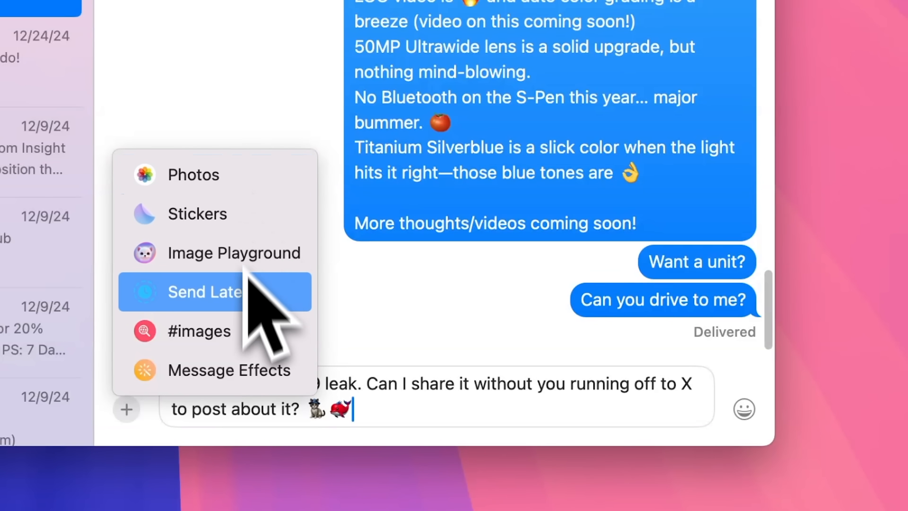
{"action": "mouse_move", "coordinate": [199, 331]}
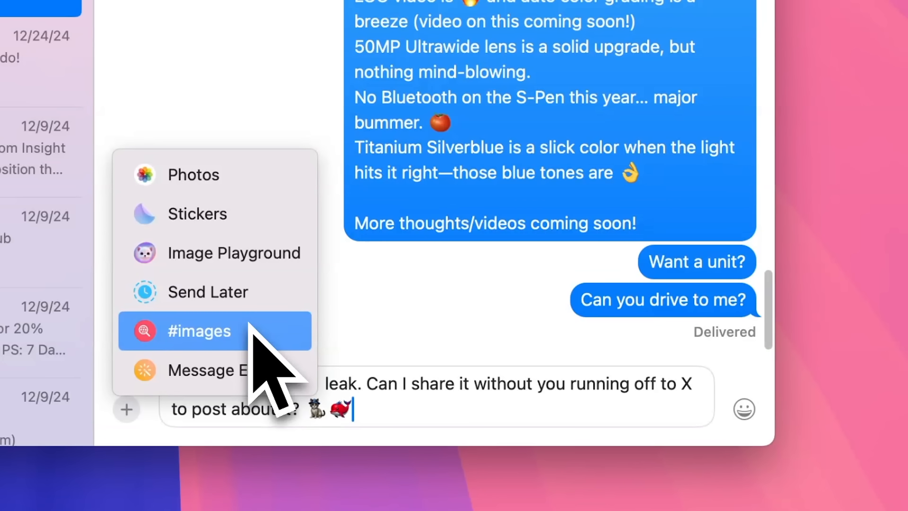
{"action": "mouse_move", "coordinate": [234, 253]}
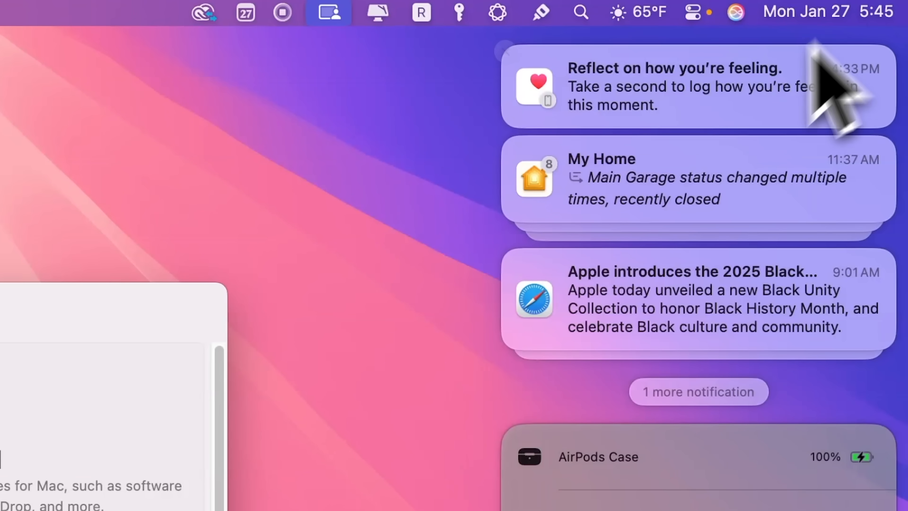
{"action": "mouse_move", "coordinate": [698, 243]}
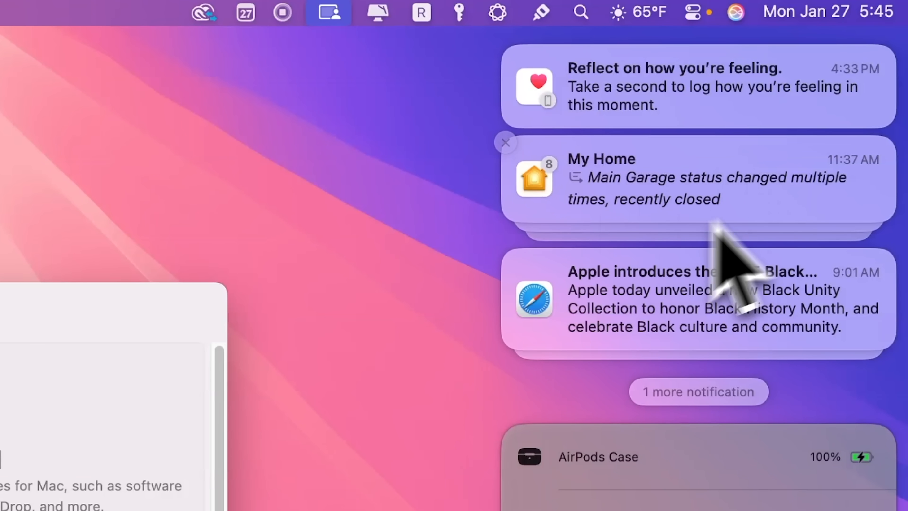
{"action": "mouse_move", "coordinate": [481, 423]}
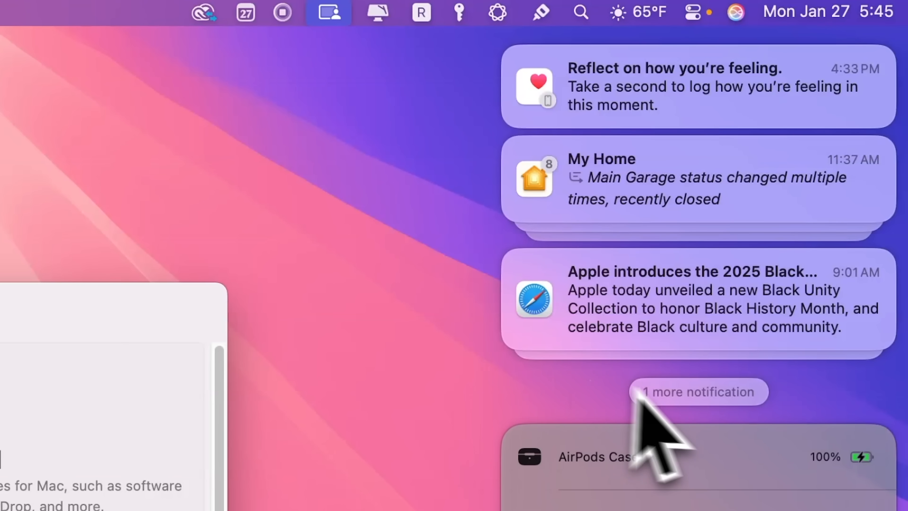
Step: Expand Notification Center to reveal the remaining My Home front-door notification
{"action": "left_click", "coordinate": [698, 391]}
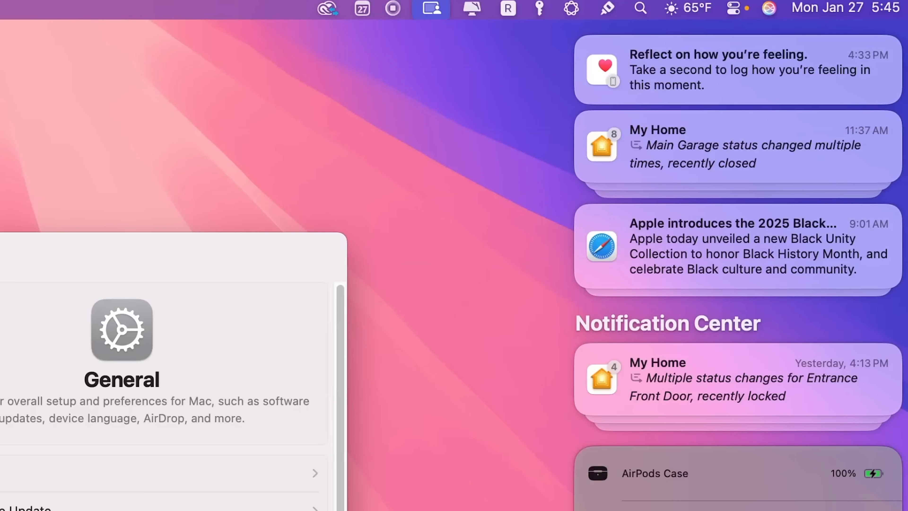
{"action": "mouse_move", "coordinate": [897, 191]}
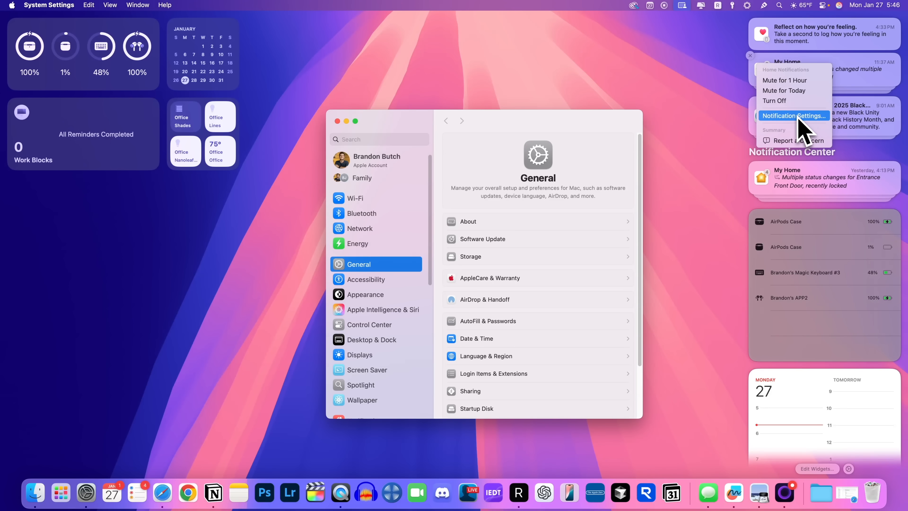
Step: Go to the Home app's notification settings in System Settings via the notification's menu
{"action": "left_click", "coordinate": [794, 116]}
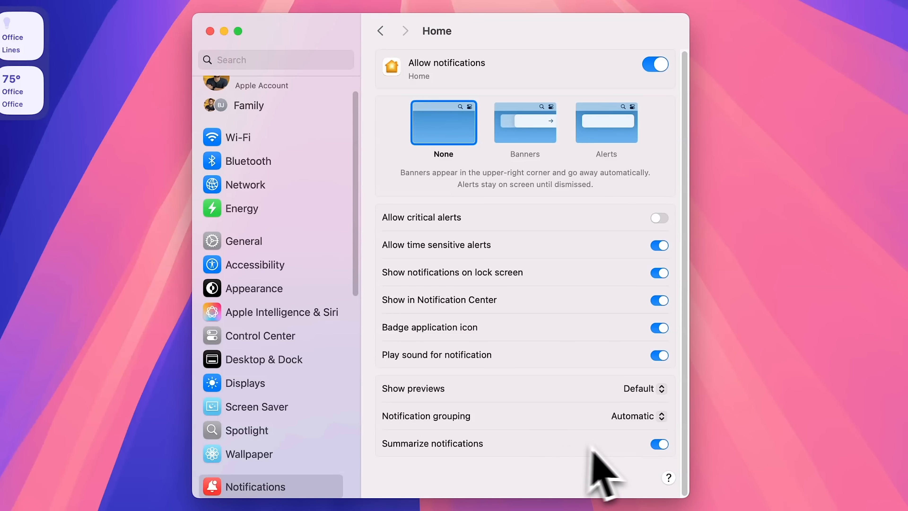
{"action": "mouse_move", "coordinate": [672, 480]}
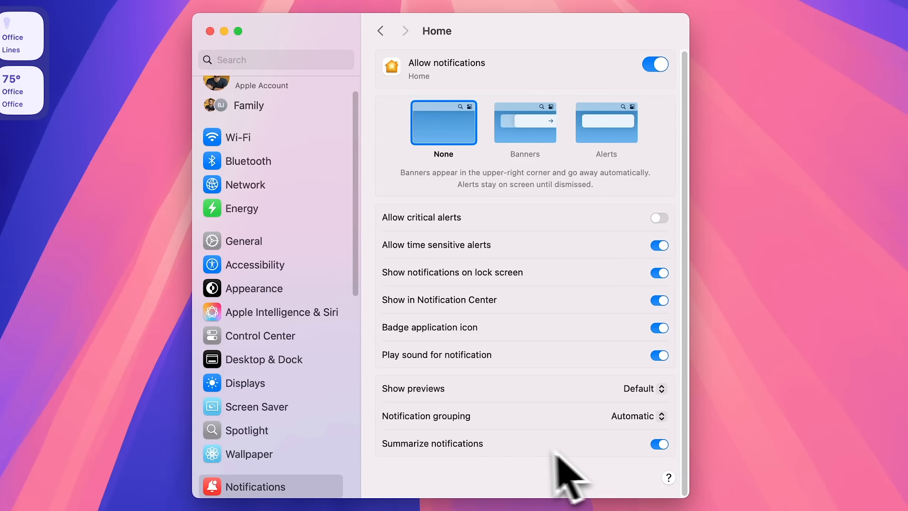
{"action": "mouse_move", "coordinate": [556, 232]}
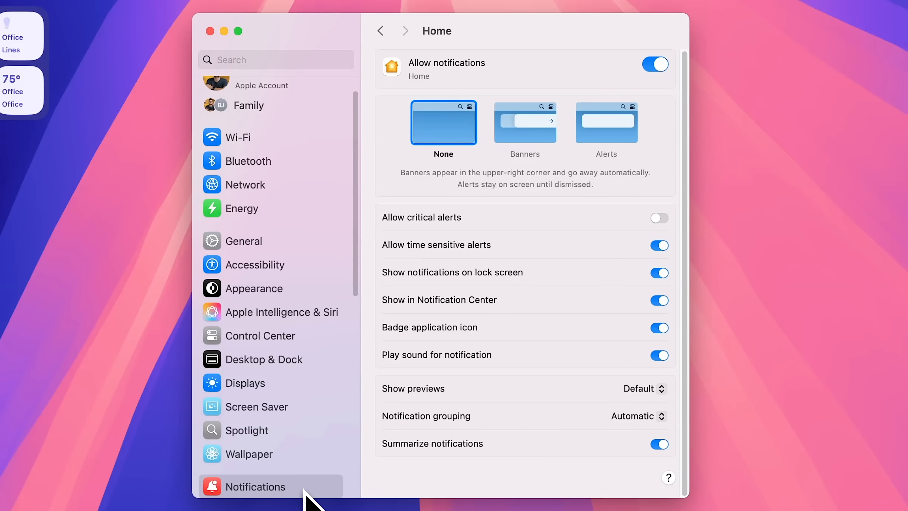
{"action": "left_click", "coordinate": [256, 487]}
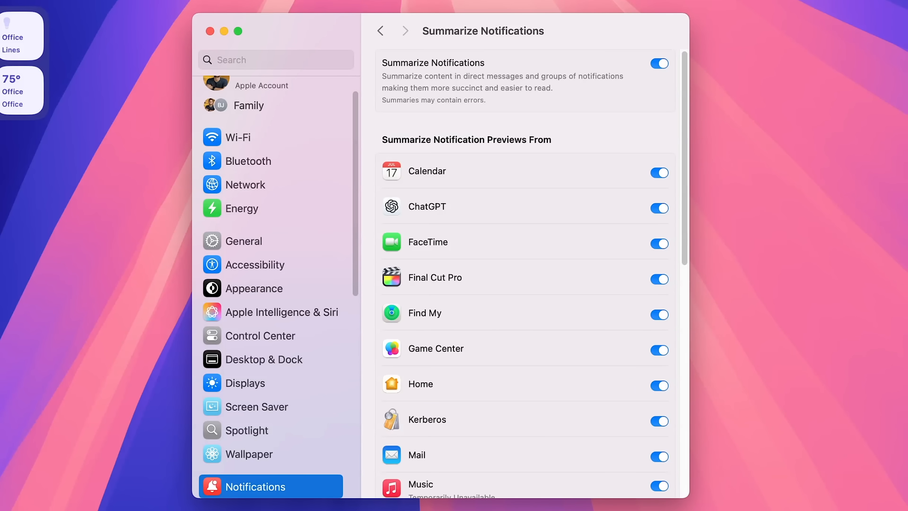
{"action": "scroll", "scroll_direction": "down", "scroll_amount": 3}
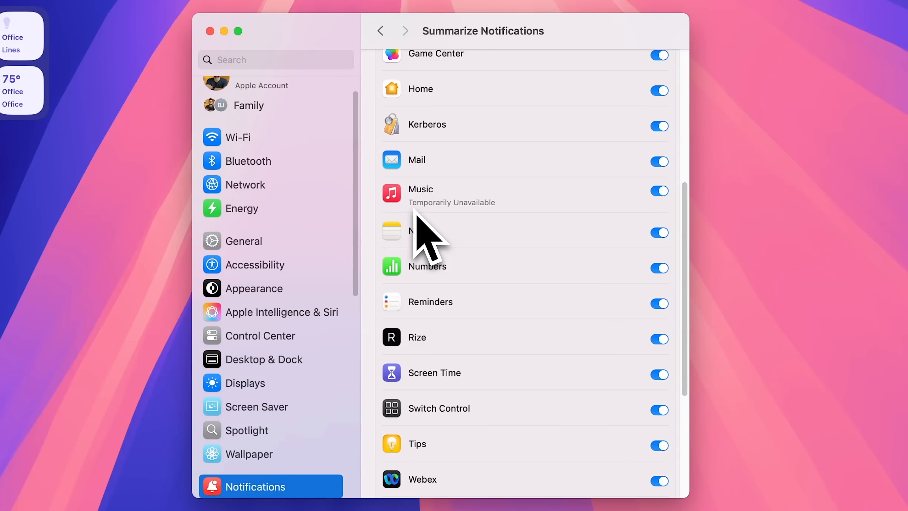
{"action": "mouse_move", "coordinate": [472, 241]}
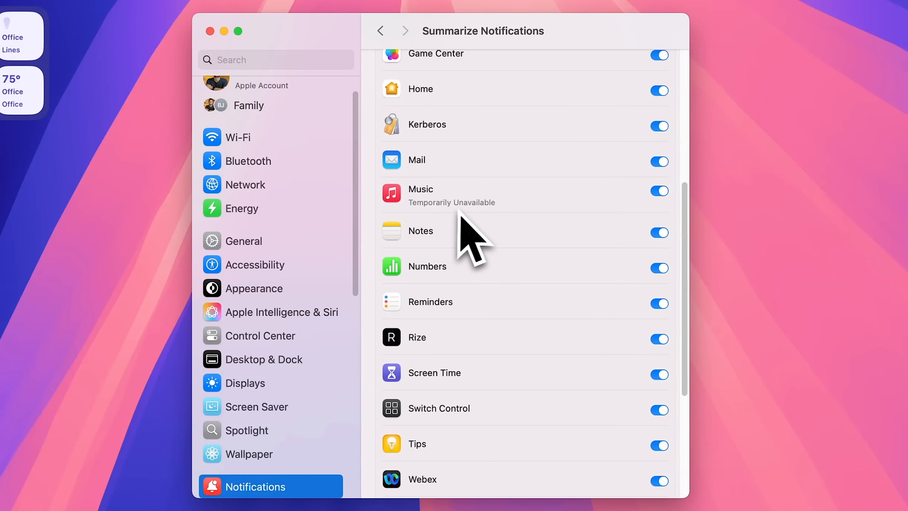
{"action": "mouse_move", "coordinate": [480, 250]}
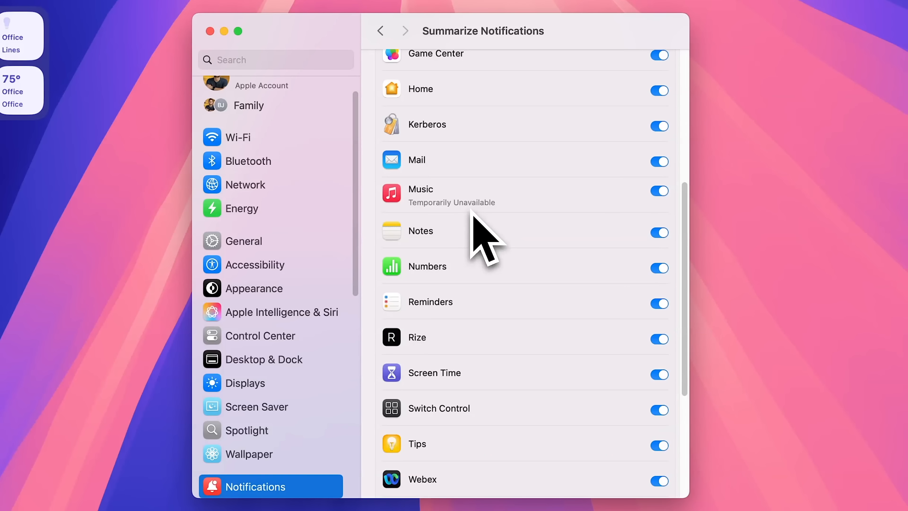
{"action": "left_click", "coordinate": [659, 191]}
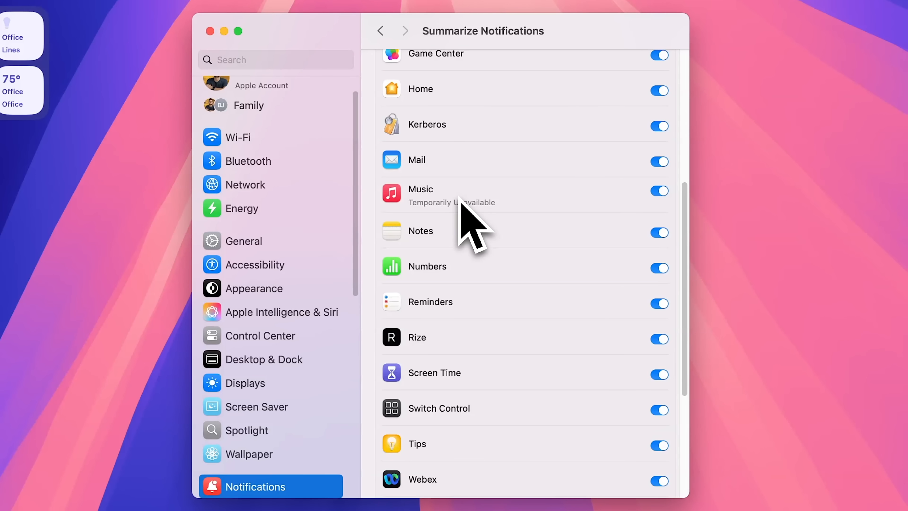
{"action": "mouse_move", "coordinate": [542, 243]}
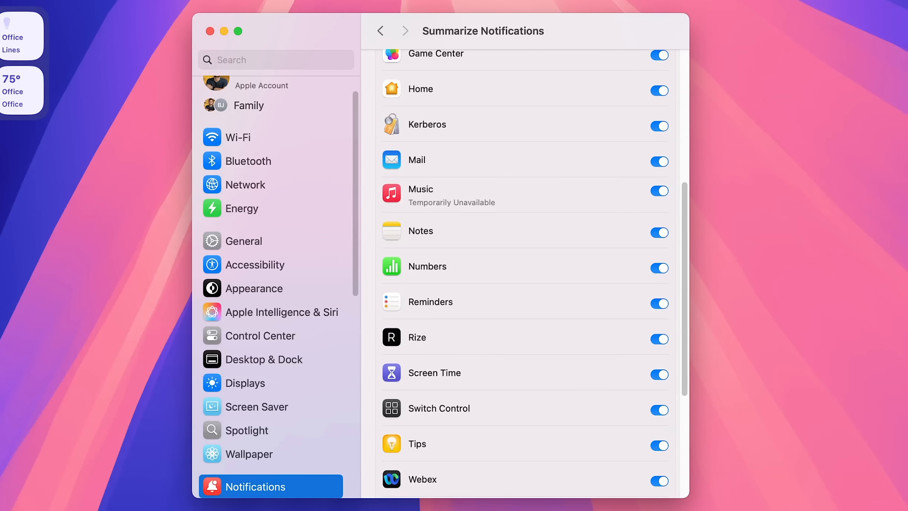
{"action": "mouse_move", "coordinate": [533, 232]}
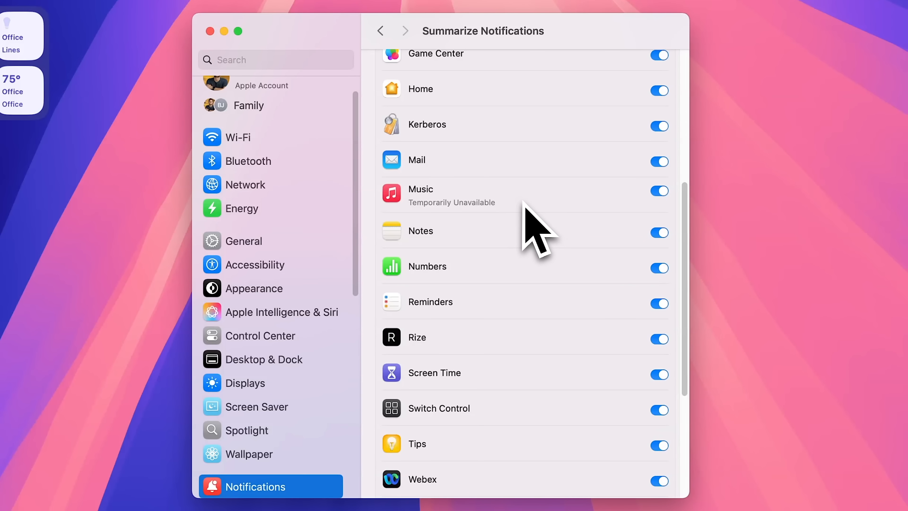
{"action": "mouse_move", "coordinate": [519, 220]}
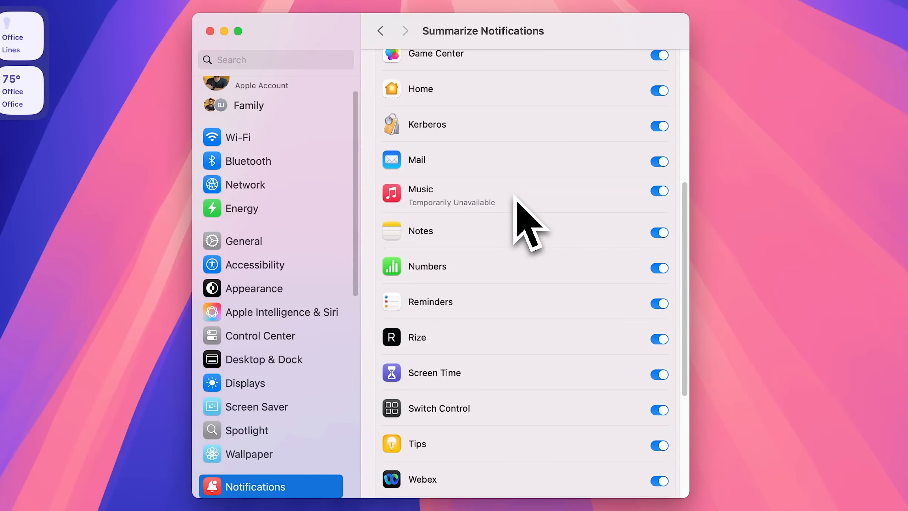
{"action": "mouse_move", "coordinate": [518, 232]}
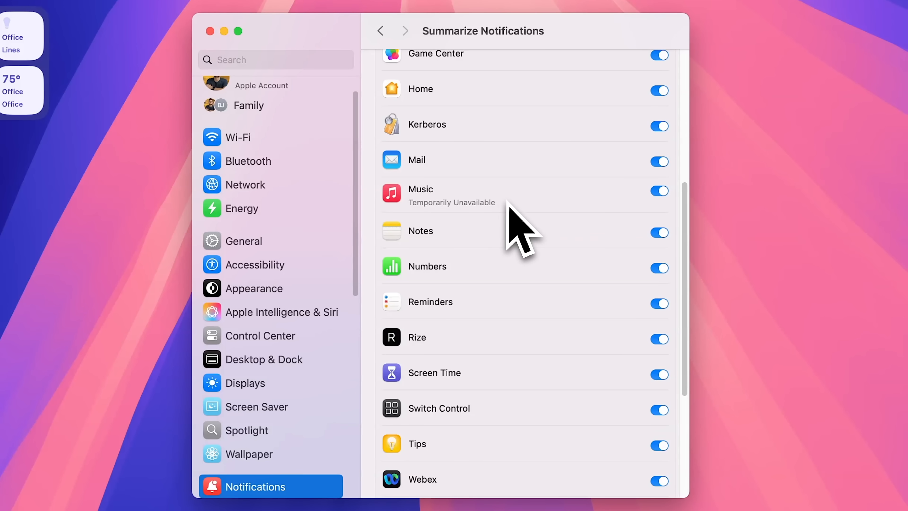
{"action": "mouse_move", "coordinate": [474, 238]}
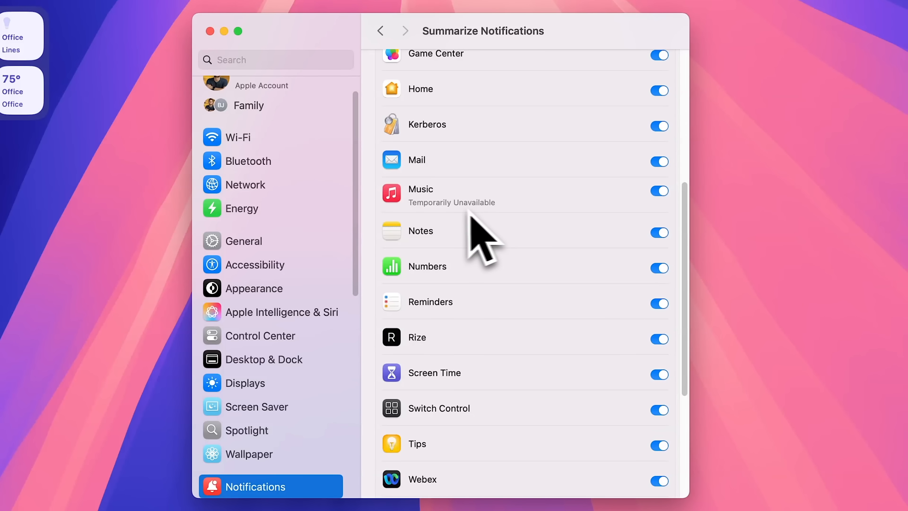
{"action": "scroll", "scroll_direction": "up", "scroll_amount": 3}
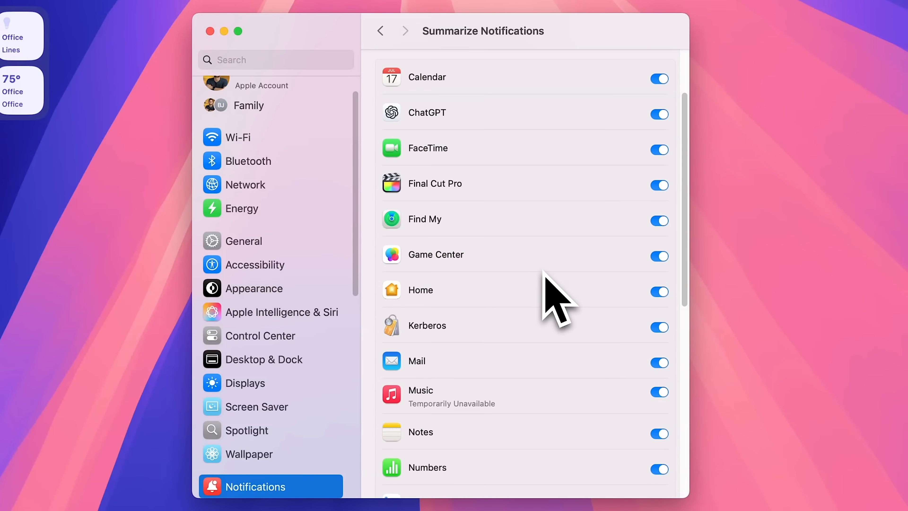
{"action": "scroll", "scroll_direction": "down", "scroll_amount": 3}
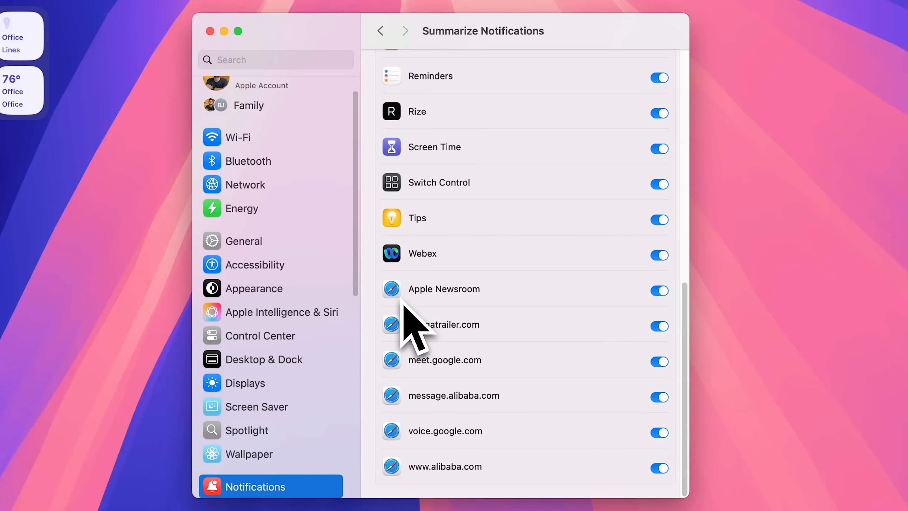
{"action": "mouse_move", "coordinate": [437, 336]}
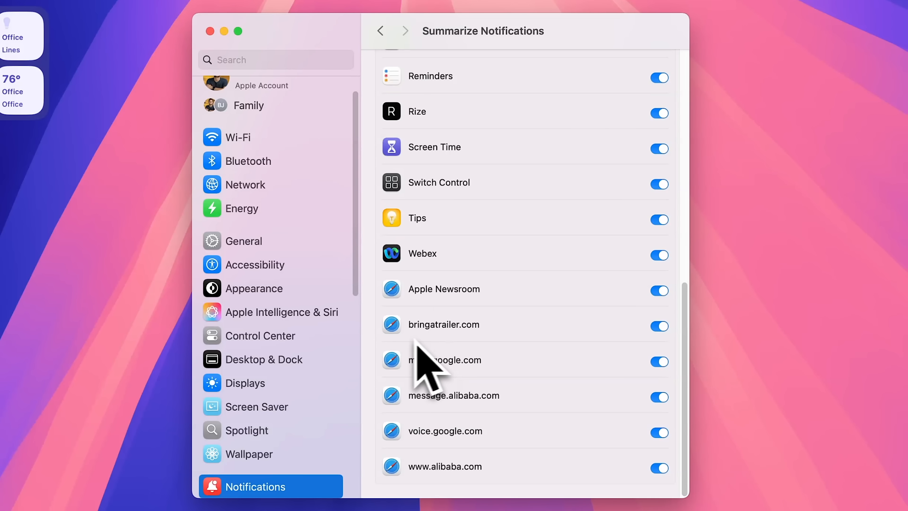
{"action": "mouse_move", "coordinate": [507, 339]}
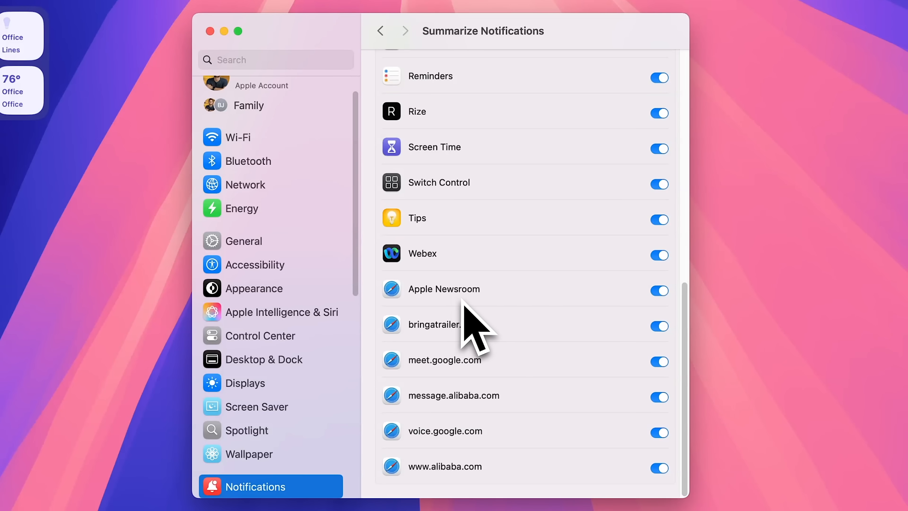
{"action": "mouse_move", "coordinate": [449, 342]}
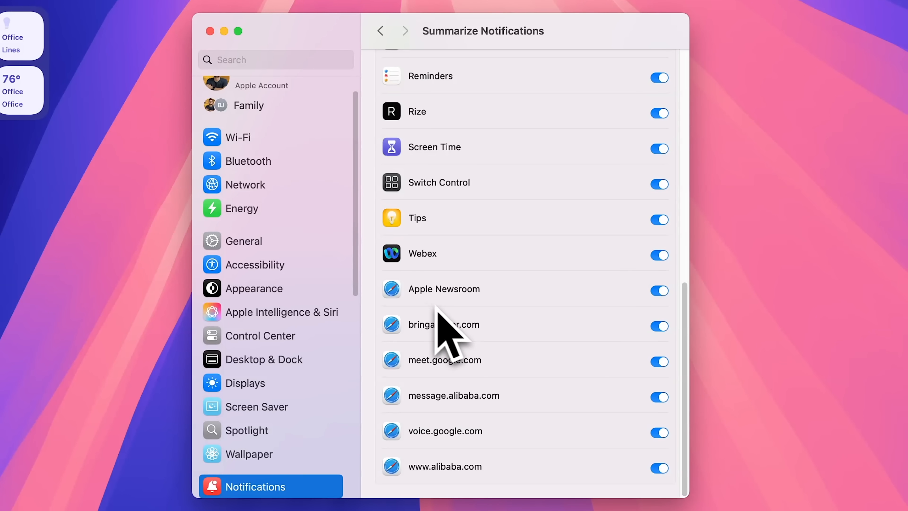
{"action": "mouse_move", "coordinate": [415, 330]}
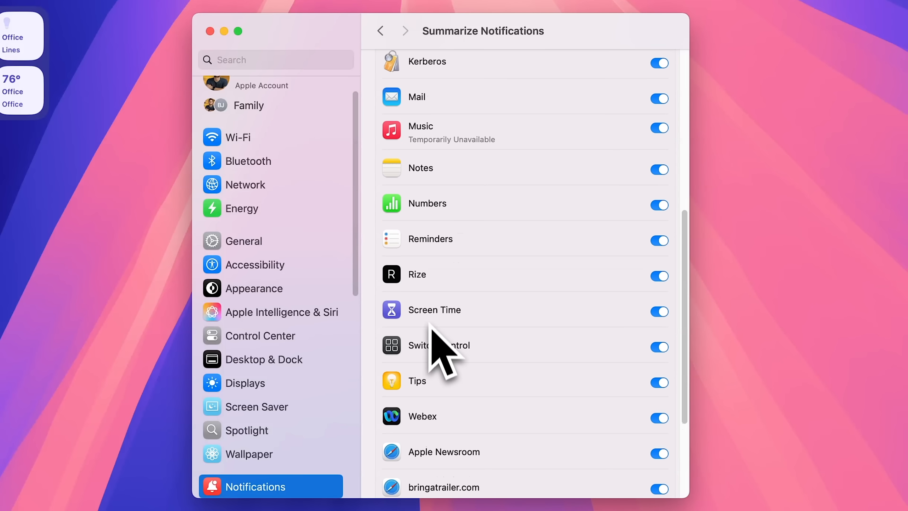
{"action": "scroll", "scroll_direction": "down", "scroll_amount": 3}
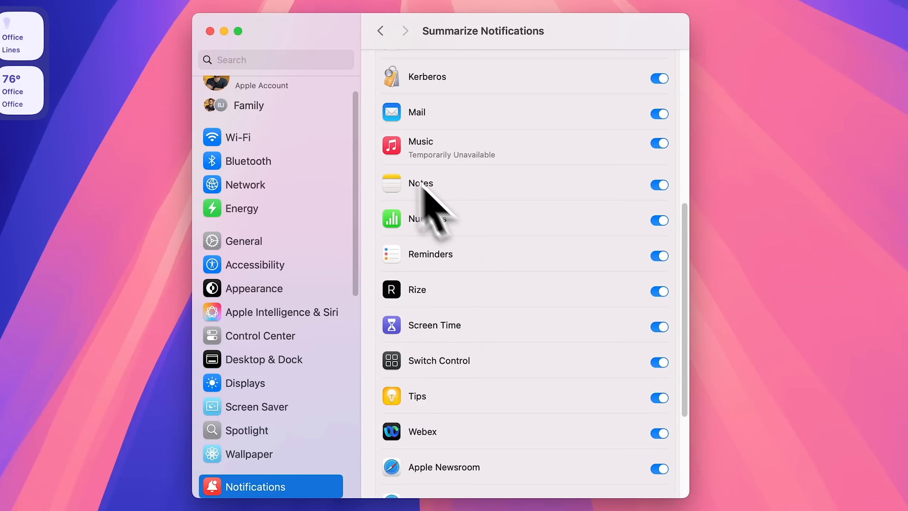
{"action": "scroll", "scroll_direction": "down", "scroll_amount": 3}
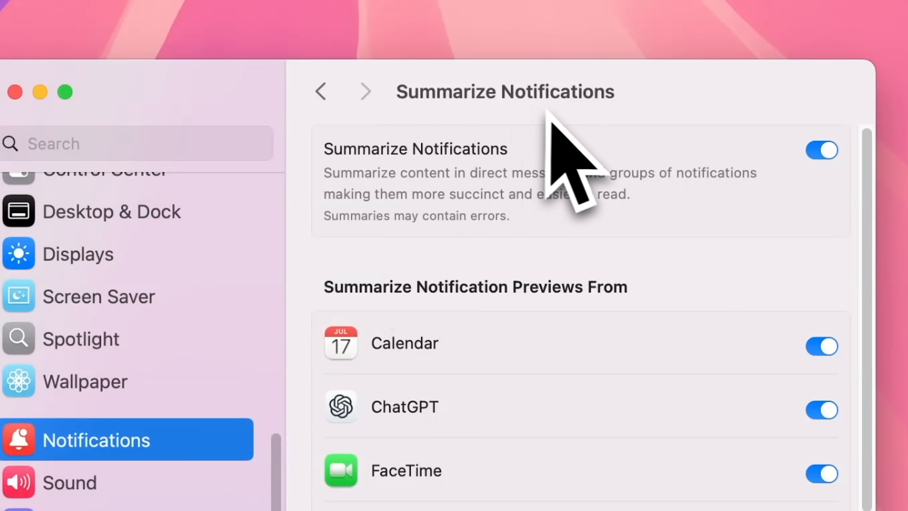
{"action": "mouse_move", "coordinate": [614, 174]}
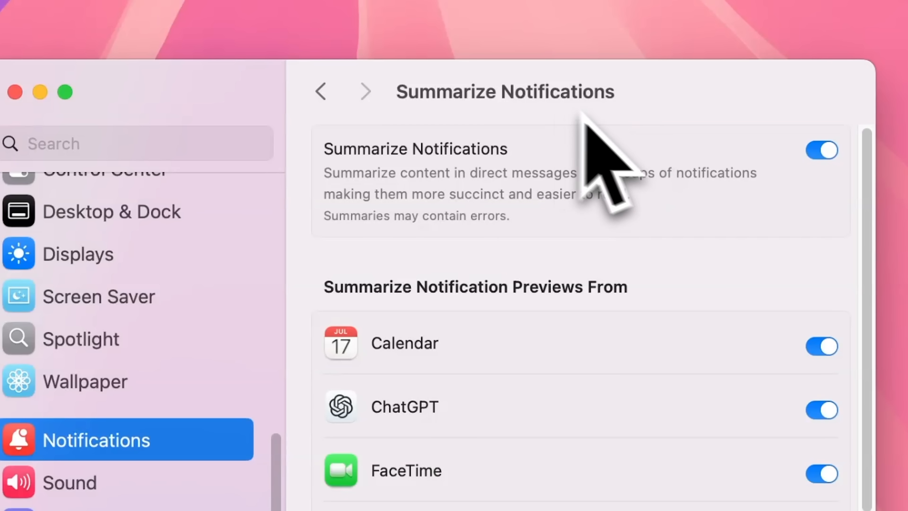
{"action": "mouse_move", "coordinate": [371, 284]}
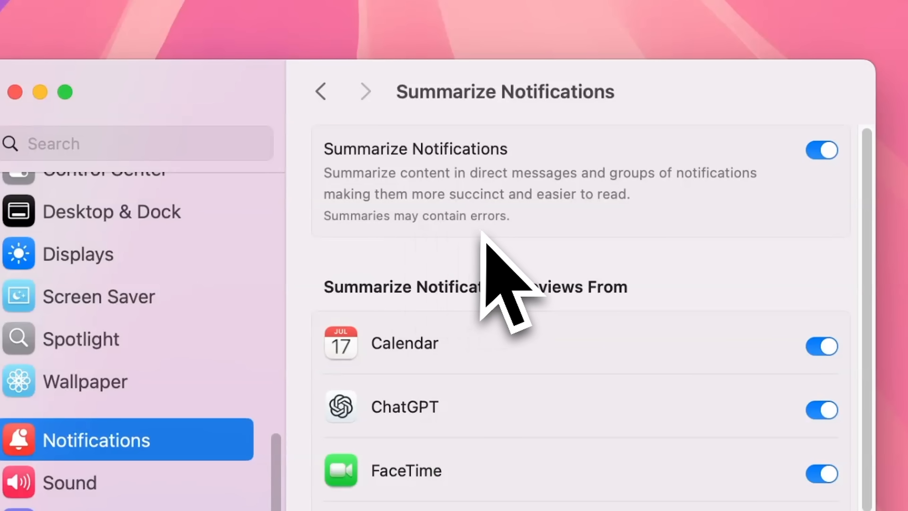
{"action": "mouse_move", "coordinate": [510, 278]}
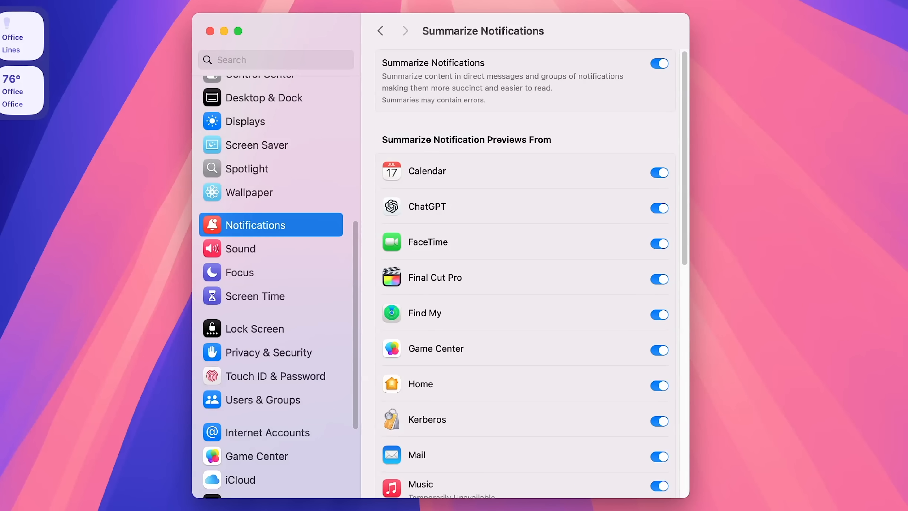
{"action": "mouse_move", "coordinate": [405, 139]}
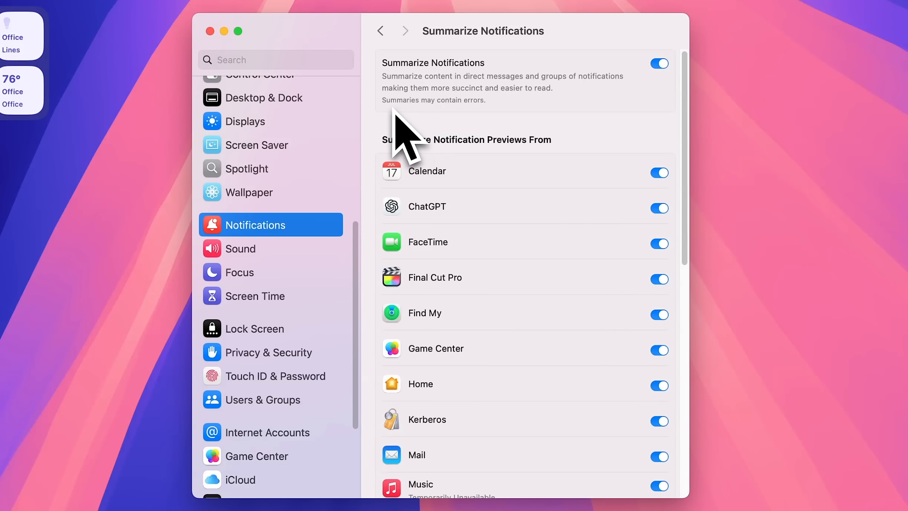
{"action": "mouse_move", "coordinate": [492, 145]}
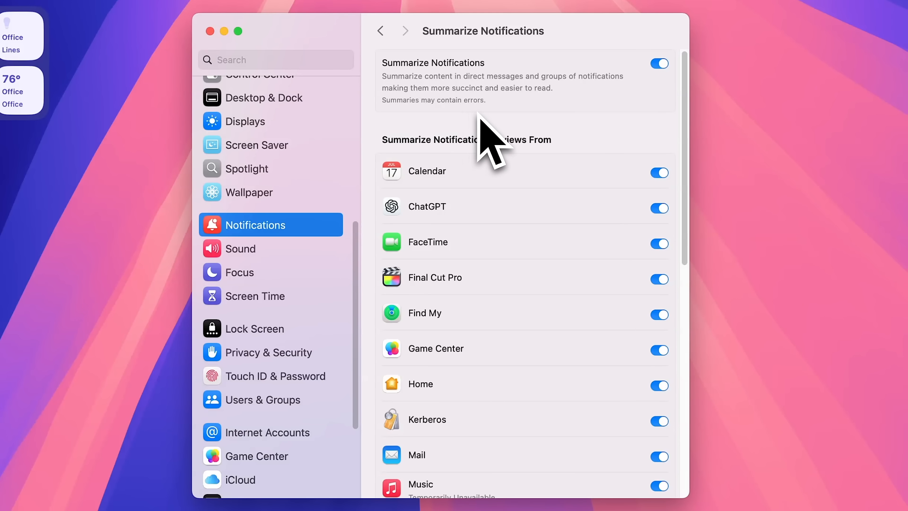
{"action": "left_click", "coordinate": [380, 30]}
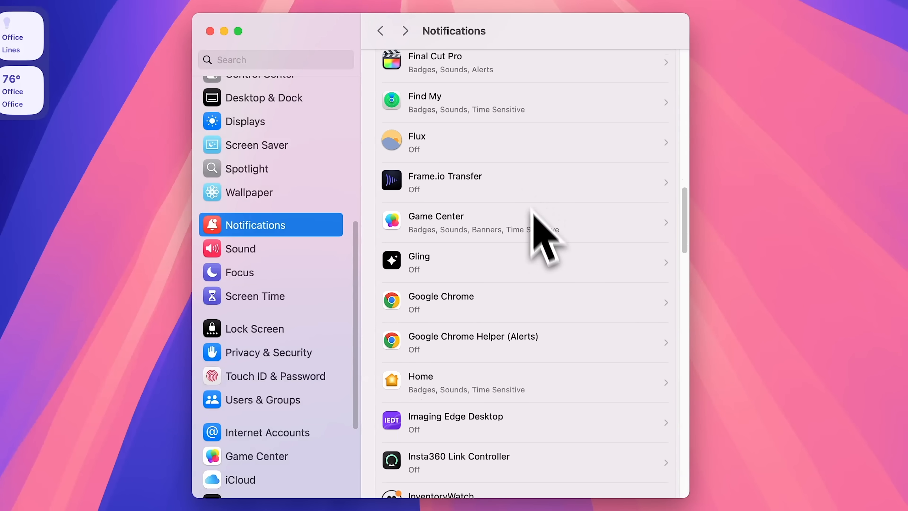
{"action": "scroll", "scroll_direction": "down", "scroll_amount": 3}
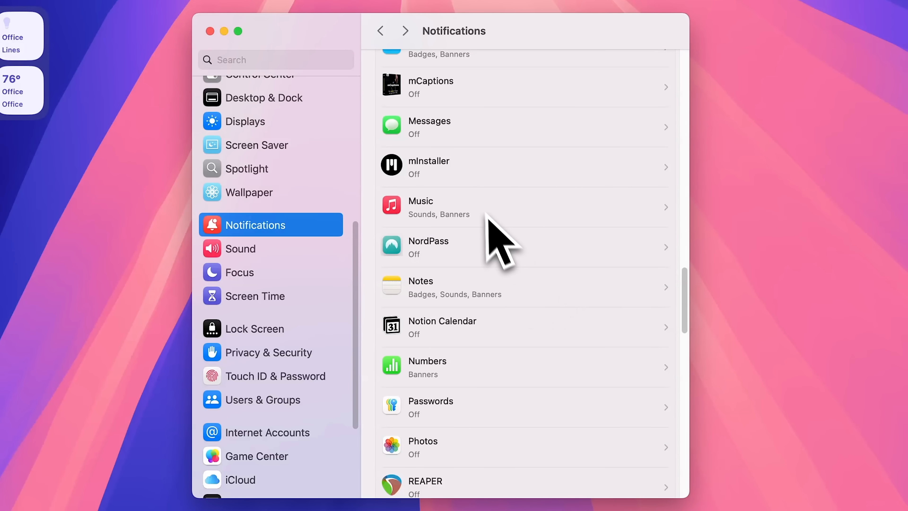
{"action": "mouse_move", "coordinate": [510, 244]}
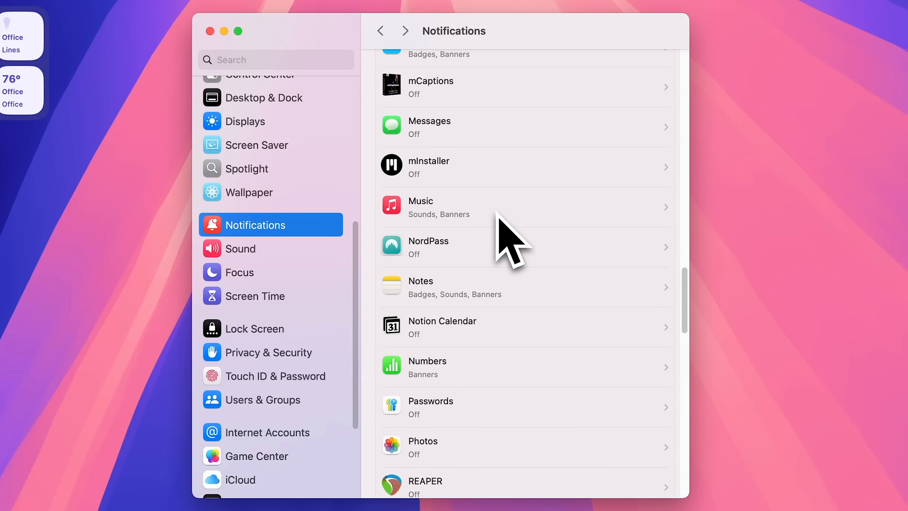
{"action": "left_click", "coordinate": [521, 207]}
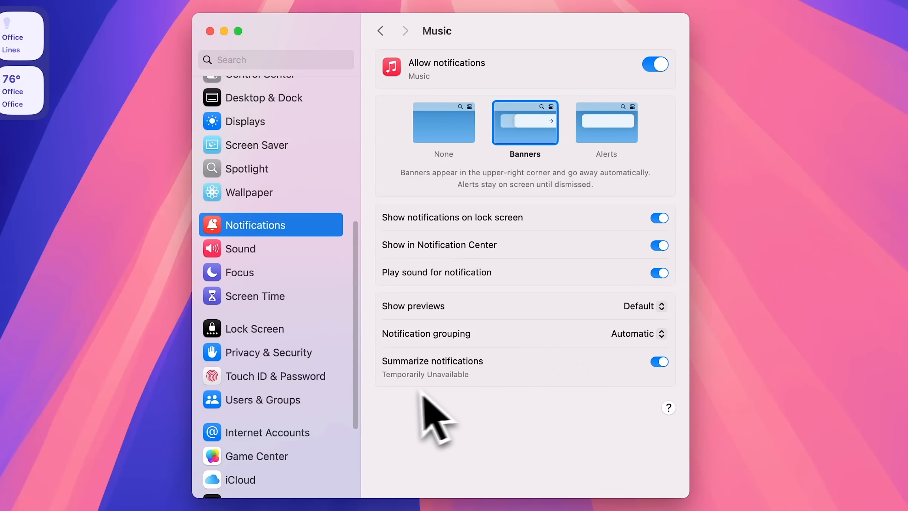
{"action": "mouse_move", "coordinate": [460, 417]}
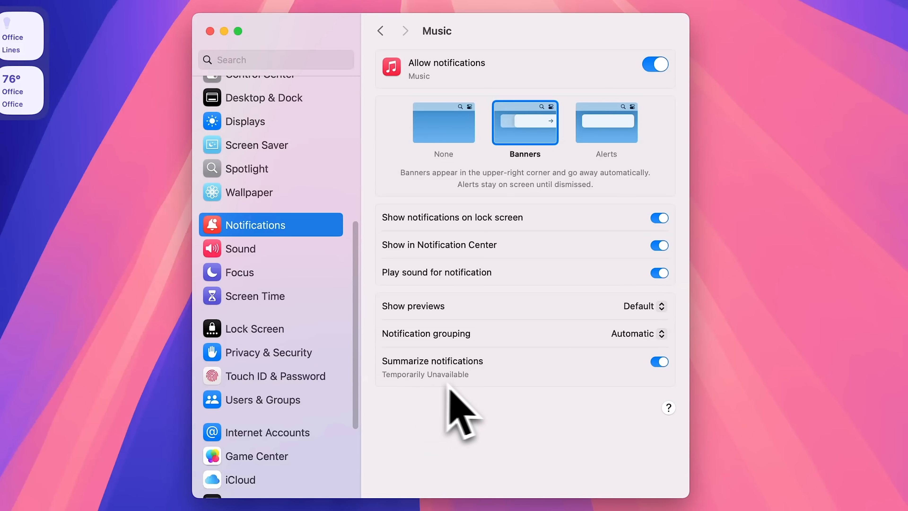
{"action": "mouse_move", "coordinate": [405, 405]}
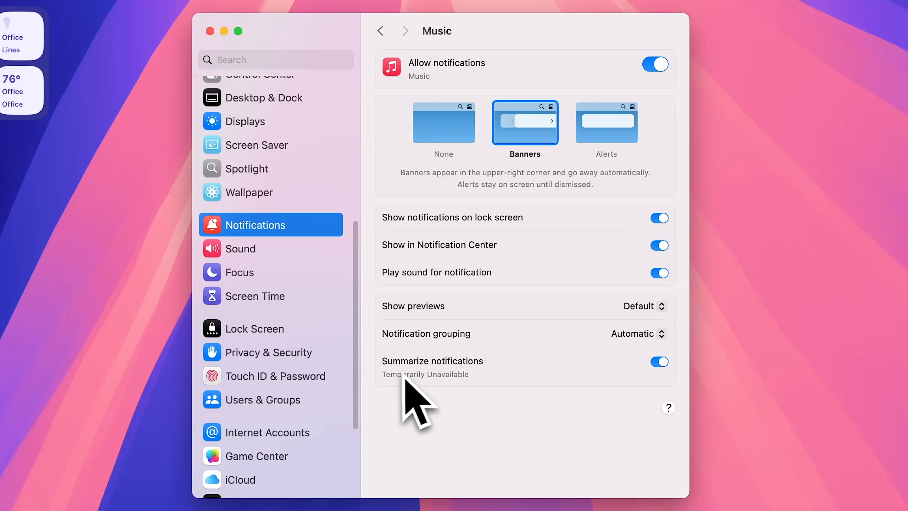
{"action": "mouse_move", "coordinate": [562, 232]}
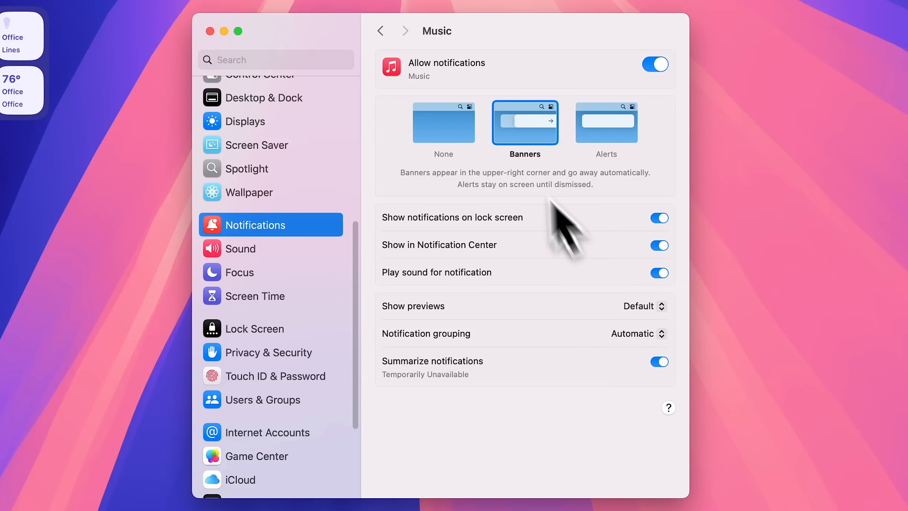
{"action": "mouse_move", "coordinate": [538, 186]}
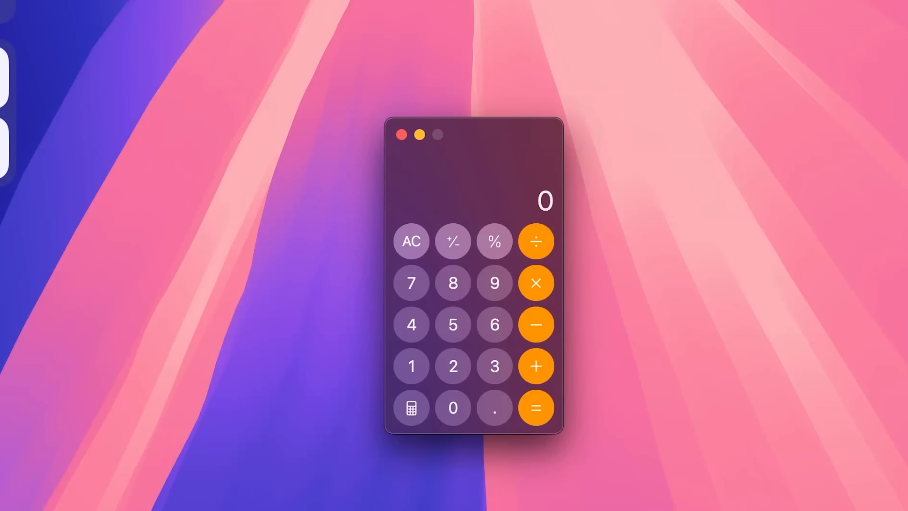
{"action": "mouse_move", "coordinate": [464, 168]}
{"action": "type", "text": "5×9"}
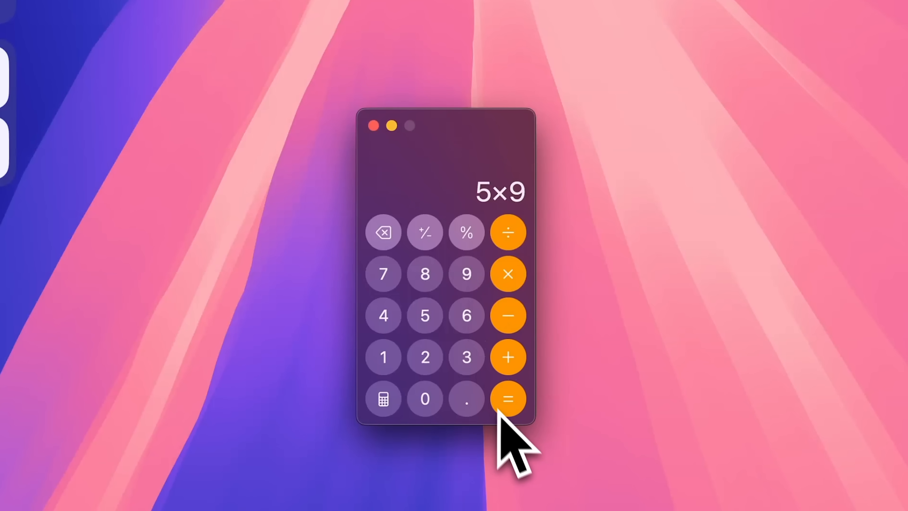
{"action": "left_click", "coordinate": [508, 399]}
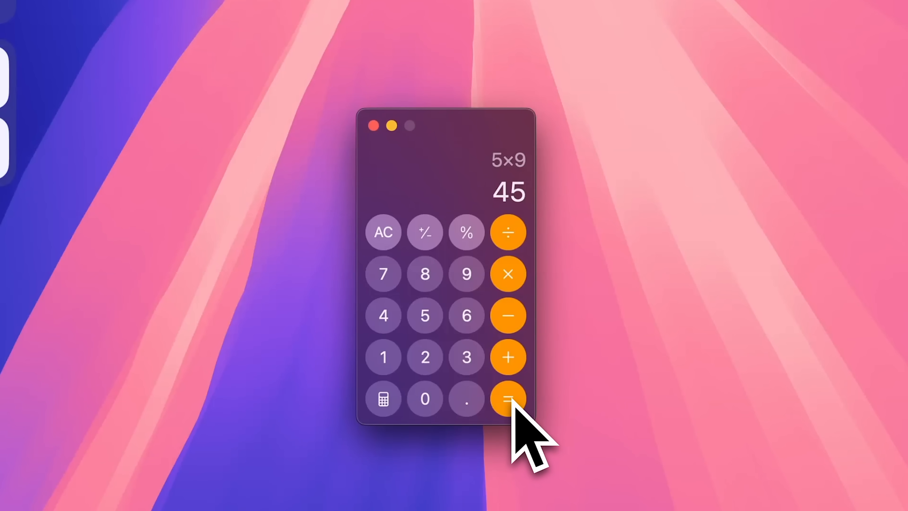
{"action": "mouse_move", "coordinate": [513, 406]}
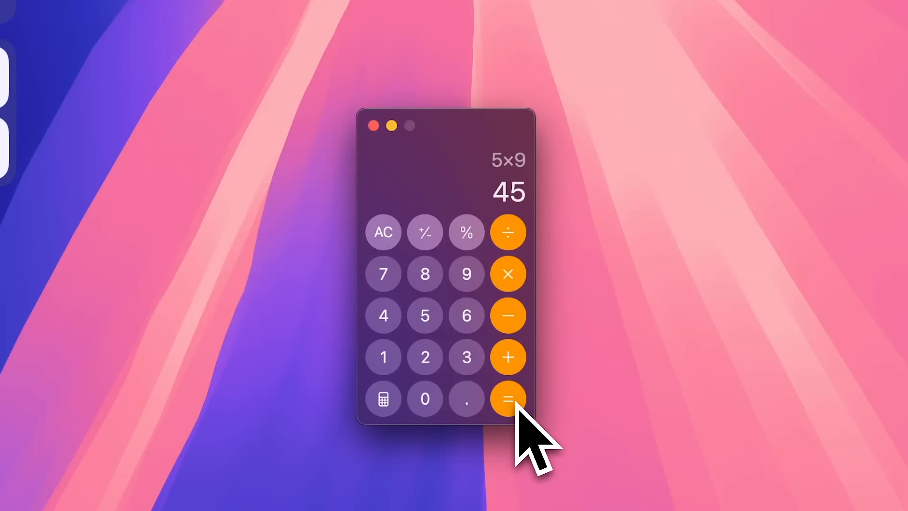
{"action": "left_click", "coordinate": [508, 398]}
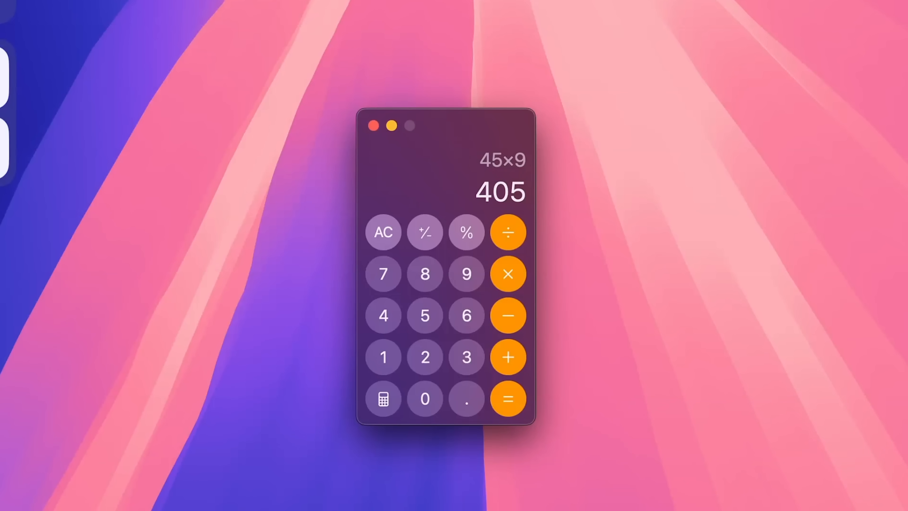
{"action": "left_click", "coordinate": [508, 398]}
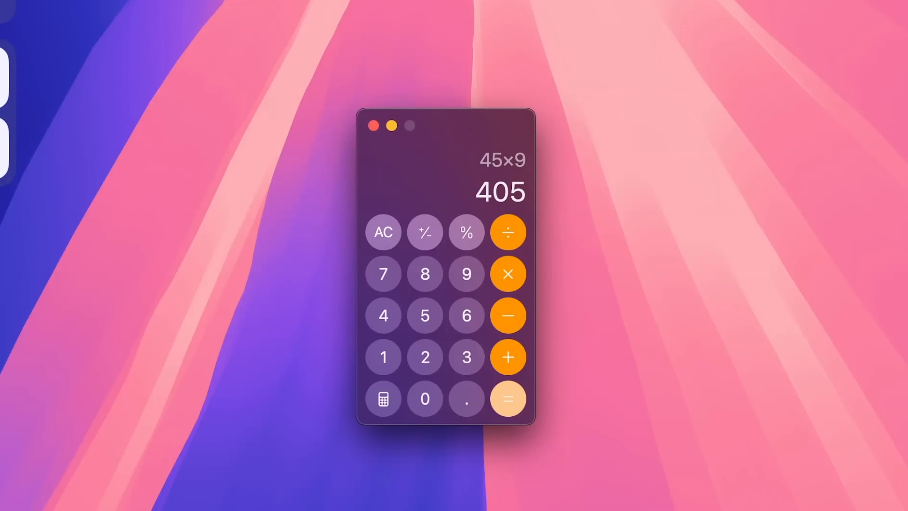
{"action": "left_click", "coordinate": [508, 398]}
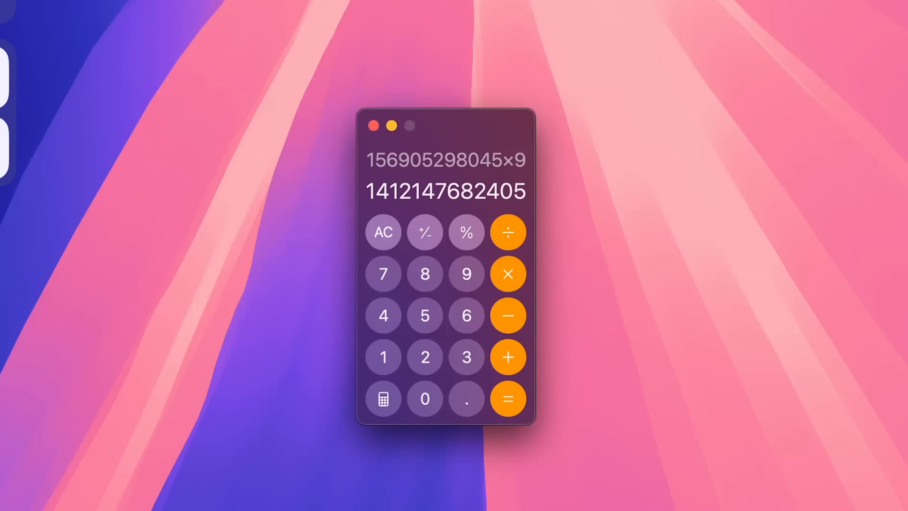
{"action": "left_click", "coordinate": [508, 399]}
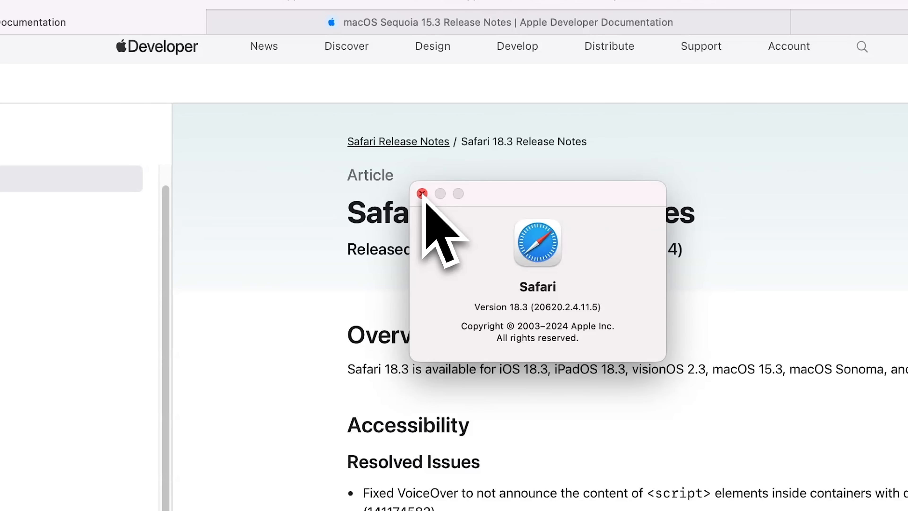
Step: Dismiss the About Safari window and read down through the Safari 18.3 Release Notes
{"action": "left_click", "coordinate": [423, 193]}
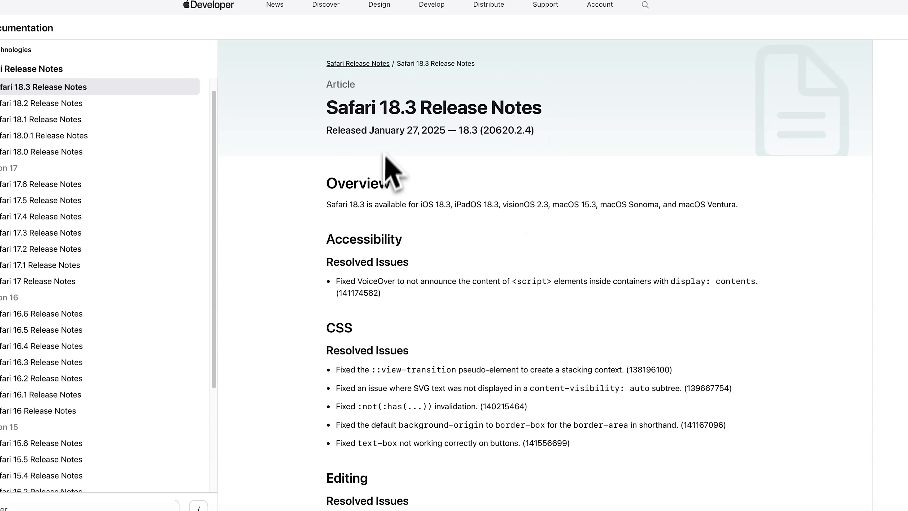
{"action": "scroll", "scroll_direction": "down", "scroll_amount": 3}
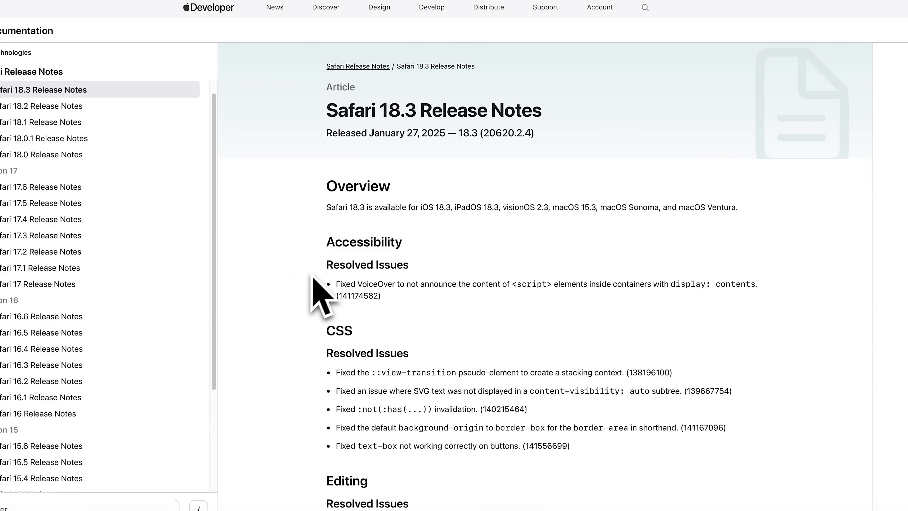
{"action": "scroll", "scroll_direction": "down", "scroll_amount": 3}
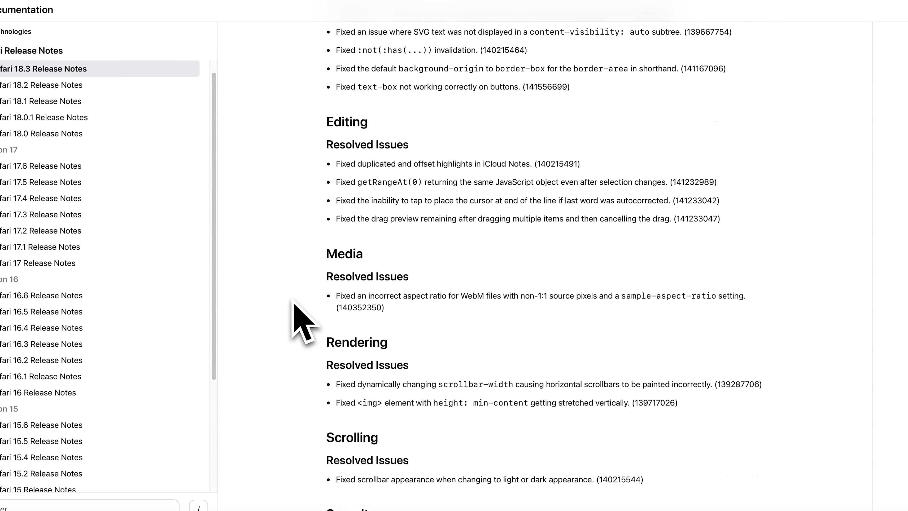
{"action": "scroll", "scroll_direction": "down", "scroll_amount": 3}
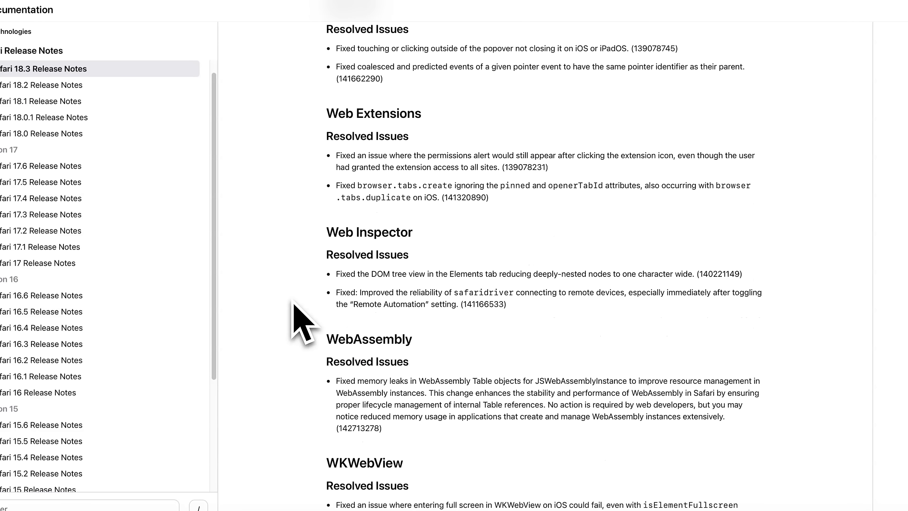
{"action": "scroll", "scroll_direction": "down", "scroll_amount": 3}
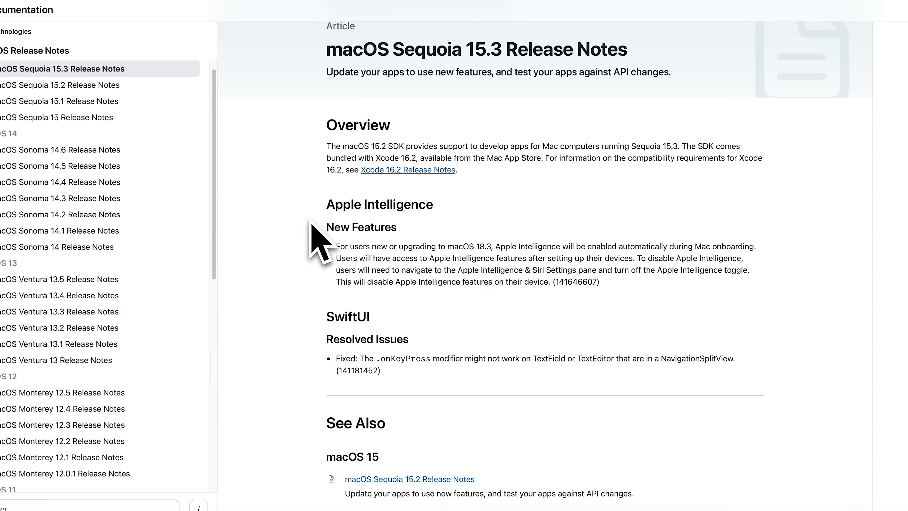
Step: Bring the Apple Intelligence and SwiftUI notes into view and clear the highlighted paragraph
{"action": "scroll", "scroll_direction": "down", "scroll_amount": 3}
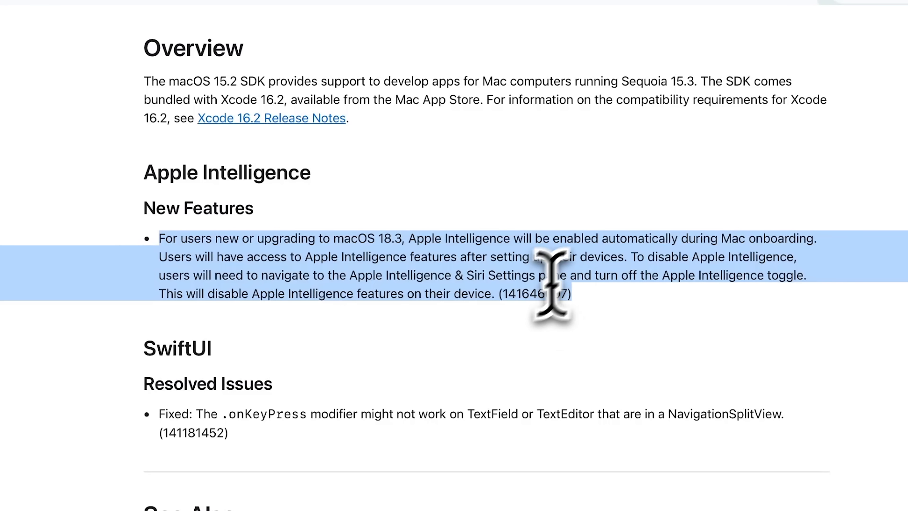
{"action": "left_click", "coordinate": [682, 238]}
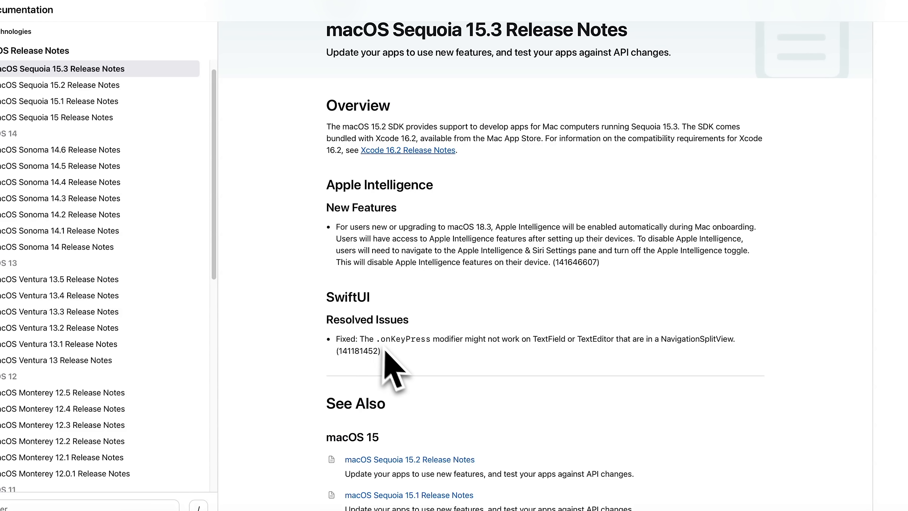
{"action": "mouse_move", "coordinate": [396, 374]}
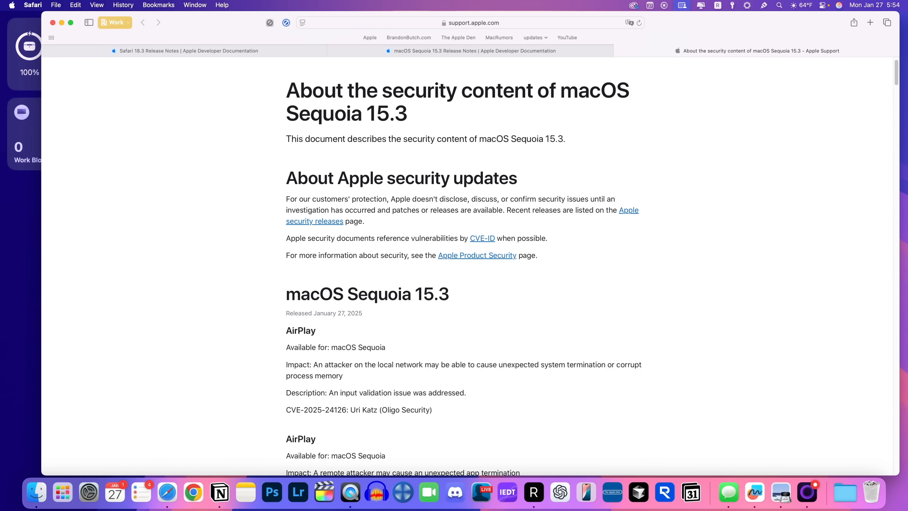
{"action": "mouse_move", "coordinate": [231, 208]}
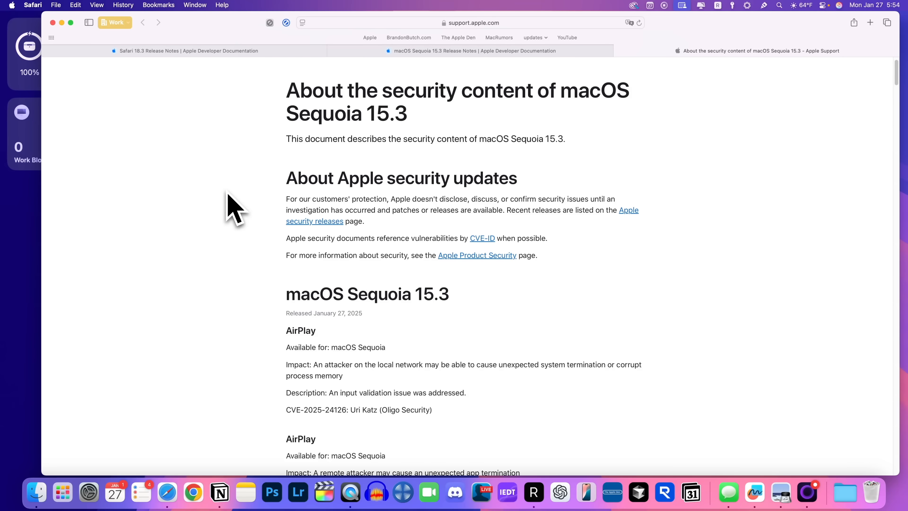
{"action": "mouse_move", "coordinate": [253, 206]}
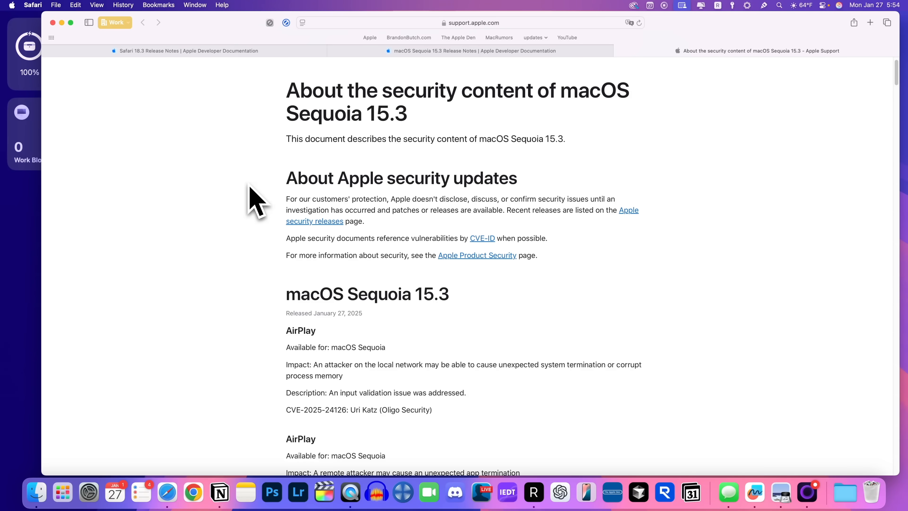
{"action": "mouse_move", "coordinate": [253, 194]}
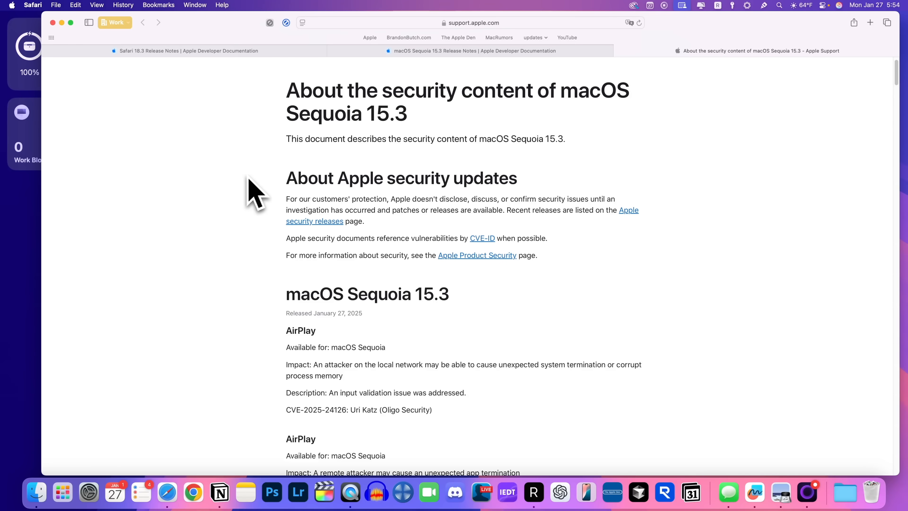
Step: Read down the macOS Sequoia 15.3 security content page through its CVE entries
{"action": "scroll", "scroll_direction": "down", "scroll_amount": 3}
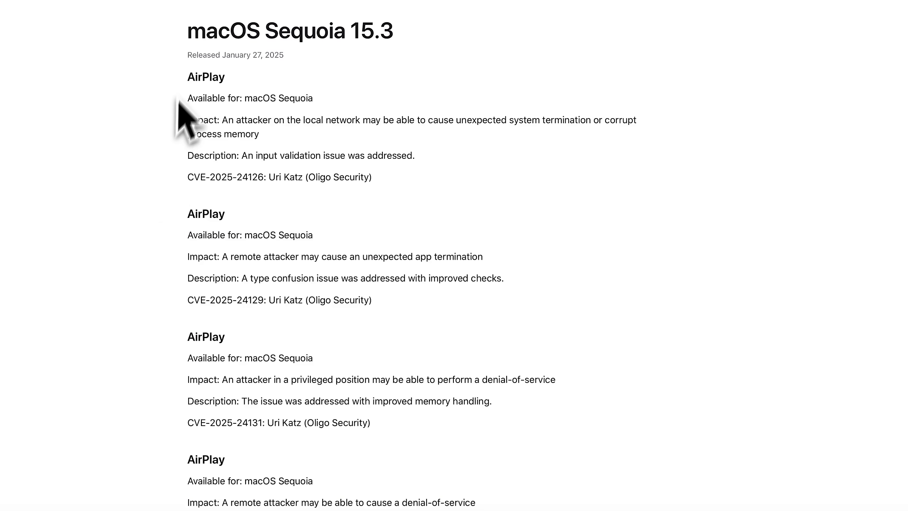
{"action": "scroll", "scroll_direction": "down", "scroll_amount": 3}
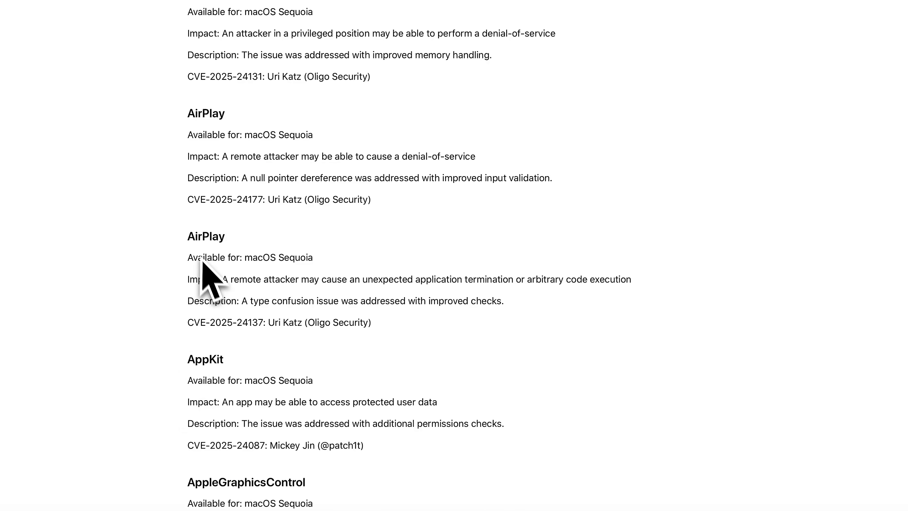
{"action": "scroll", "scroll_direction": "down", "scroll_amount": 3}
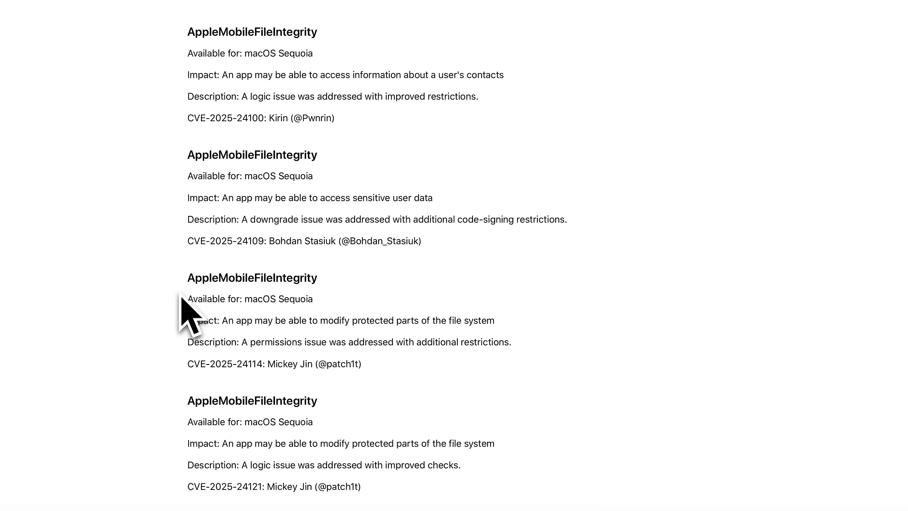
{"action": "scroll", "scroll_direction": "down", "scroll_amount": 3}
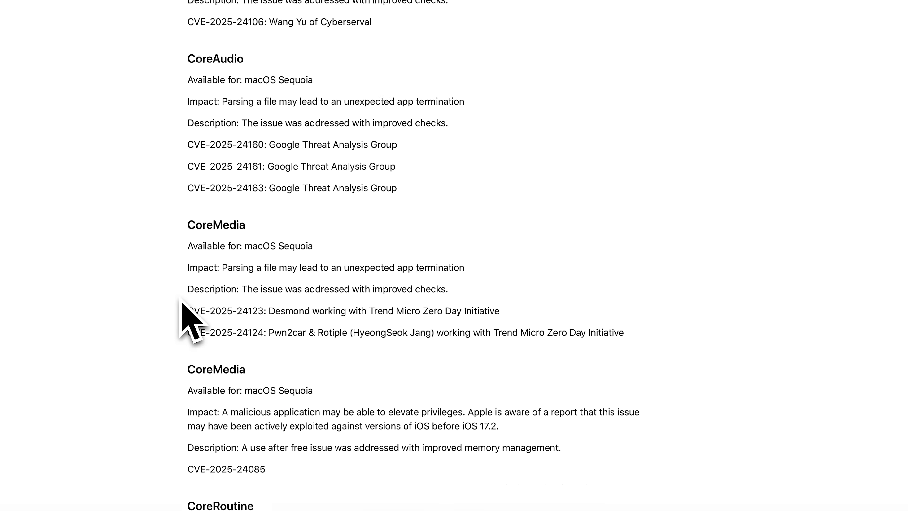
{"action": "scroll", "scroll_direction": "down", "scroll_amount": 3}
{"action": "type", "text": "active"}
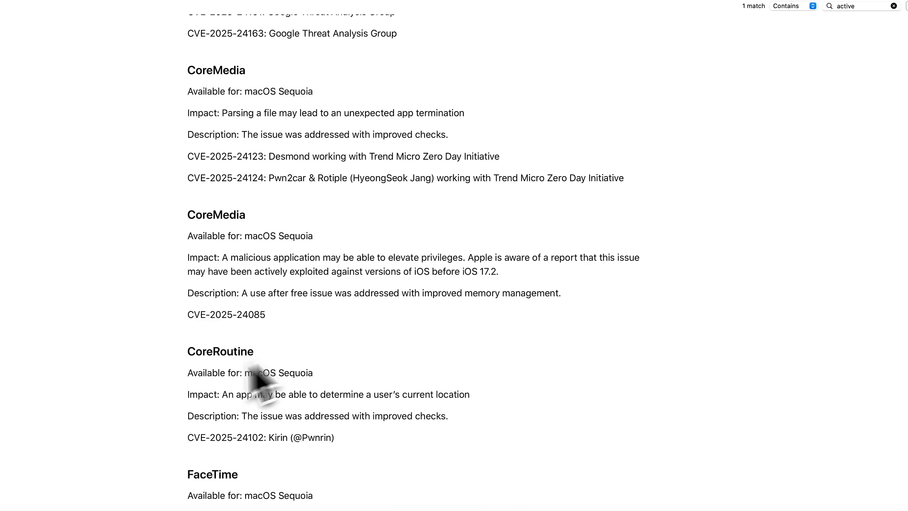
Step: Continue past the Kernel and SMB entries down to the Additional recognition section
{"action": "scroll", "scroll_direction": "down", "scroll_amount": 3}
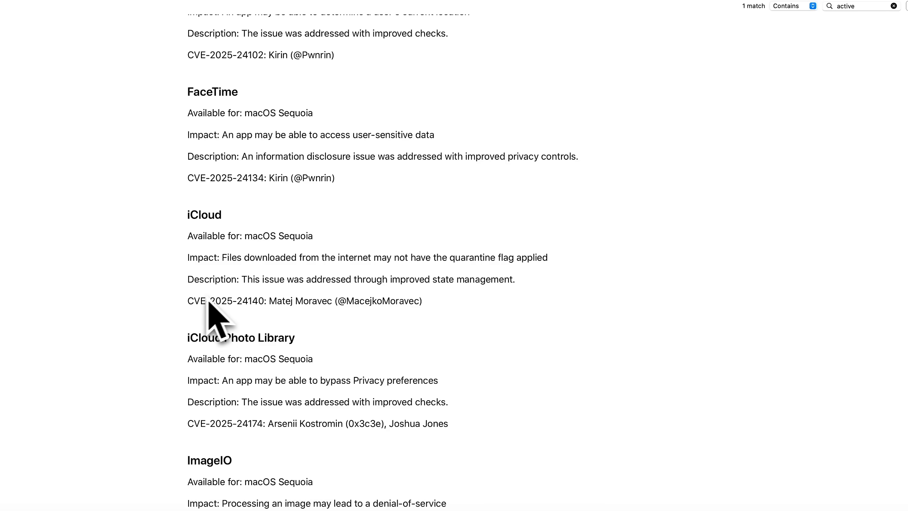
{"action": "scroll", "scroll_direction": "down", "scroll_amount": 3}
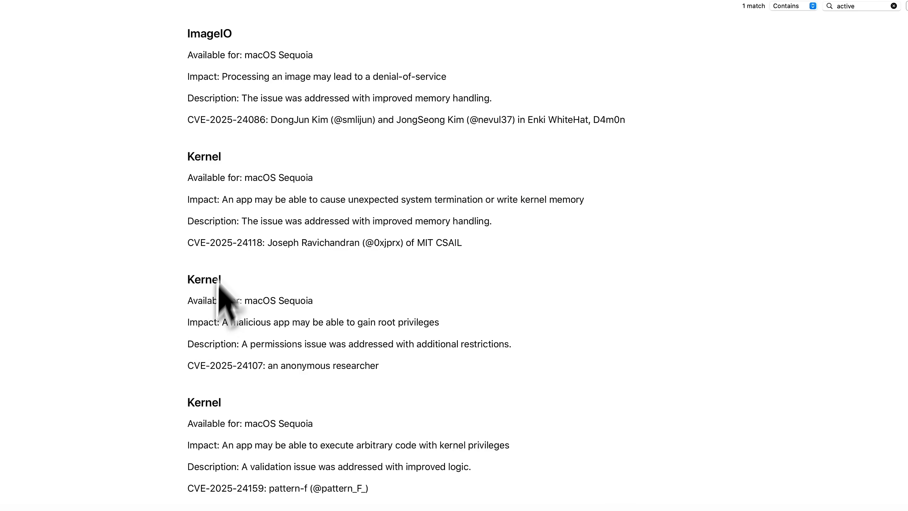
{"action": "mouse_move", "coordinate": [238, 289]}
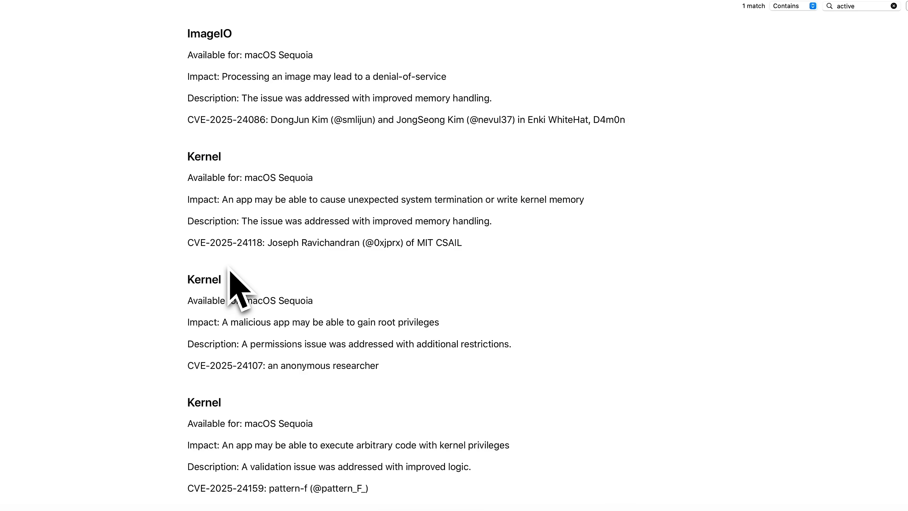
{"action": "scroll", "scroll_direction": "down", "scroll_amount": 3}
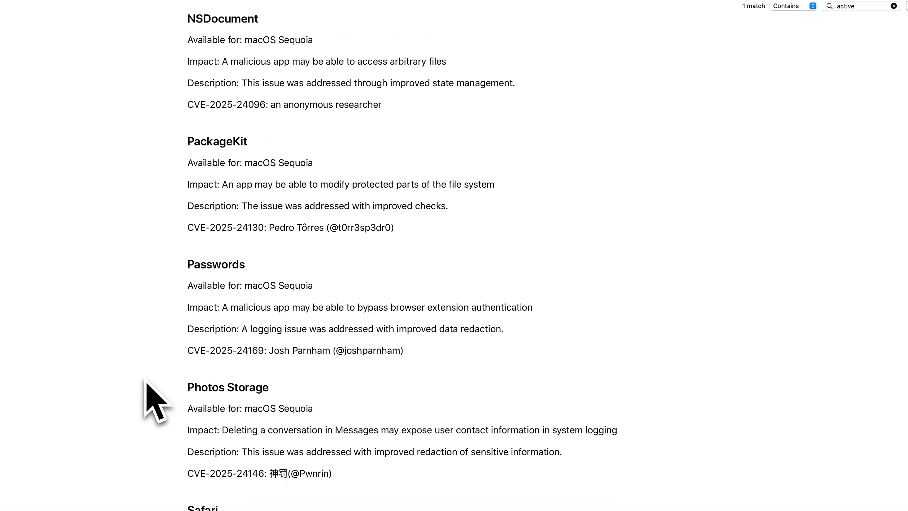
{"action": "scroll", "scroll_direction": "down", "scroll_amount": 3}
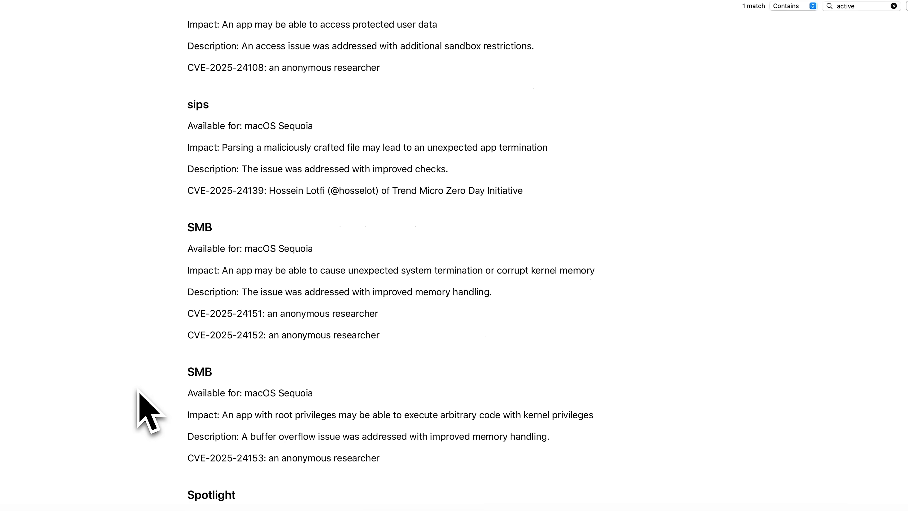
{"action": "scroll", "scroll_direction": "down", "scroll_amount": 3}
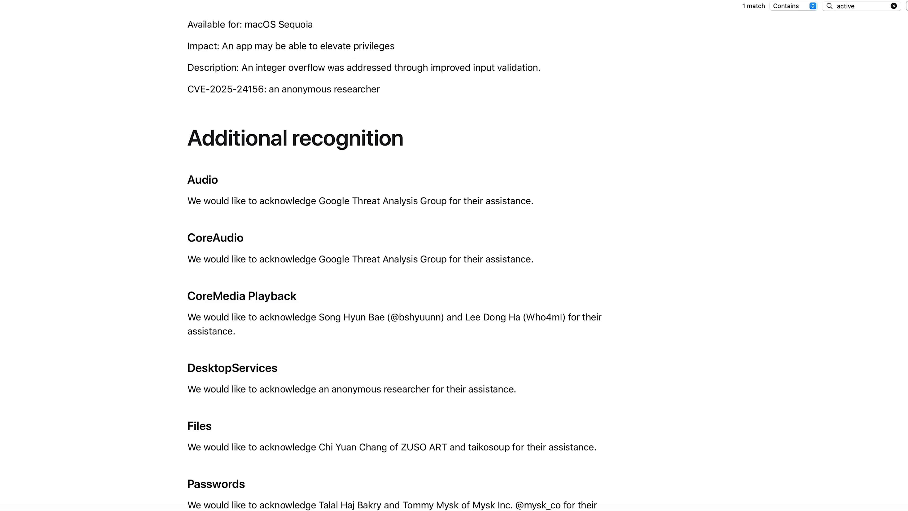
{"action": "scroll", "scroll_direction": "down", "scroll_amount": 3}
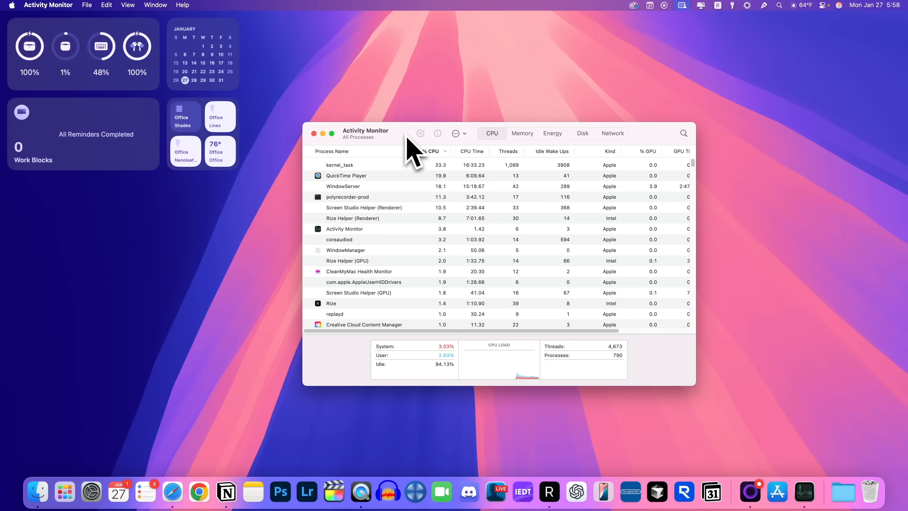
{"action": "mouse_move", "coordinate": [415, 154]}
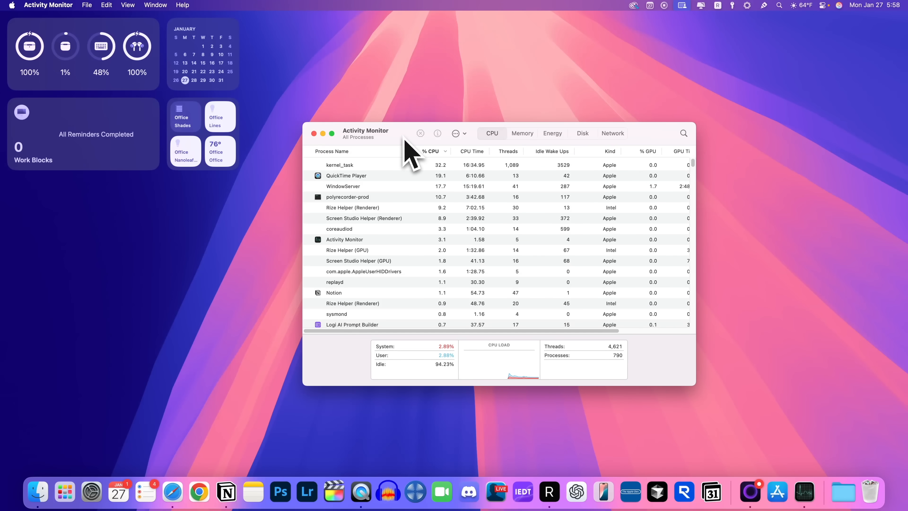
Step: Compare per-process Memory and CPU usage, ranking by memory, then close Activity Monitor
{"action": "left_click", "coordinate": [521, 128]}
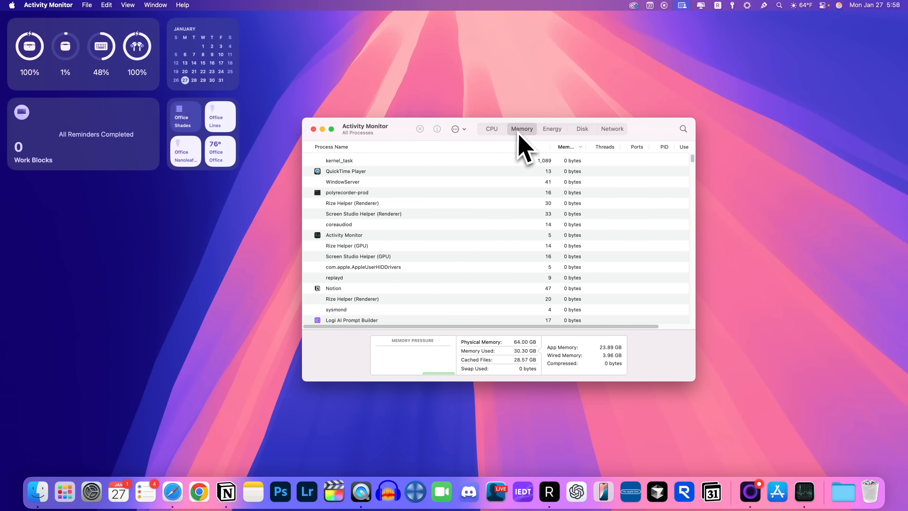
{"action": "left_click", "coordinate": [491, 129]}
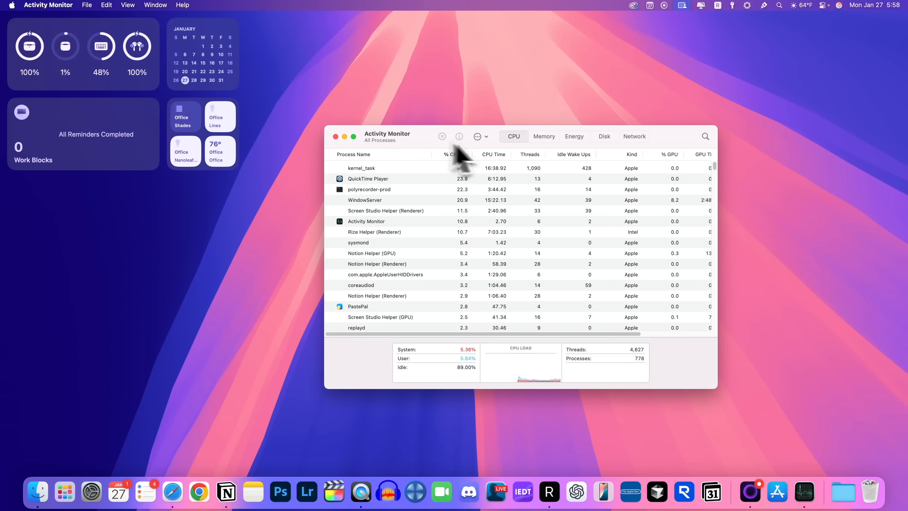
{"action": "left_click", "coordinate": [544, 136]}
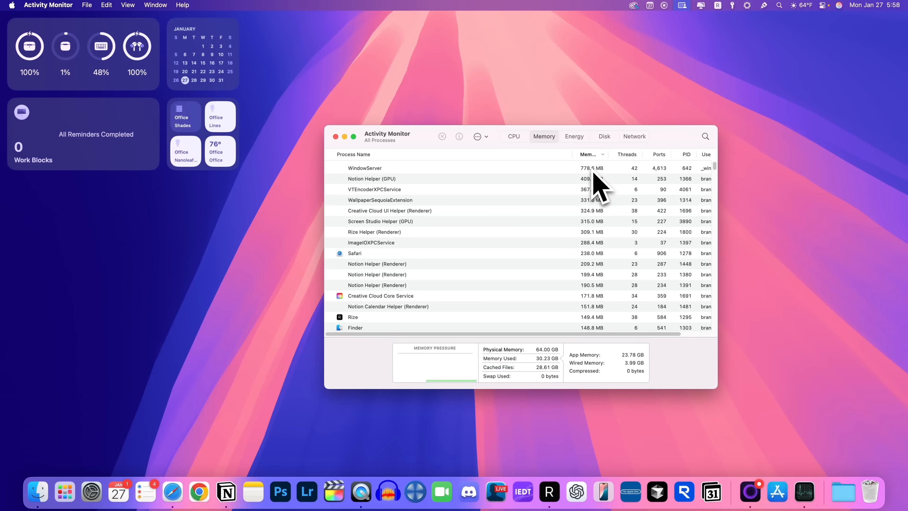
{"action": "mouse_move", "coordinate": [431, 388]}
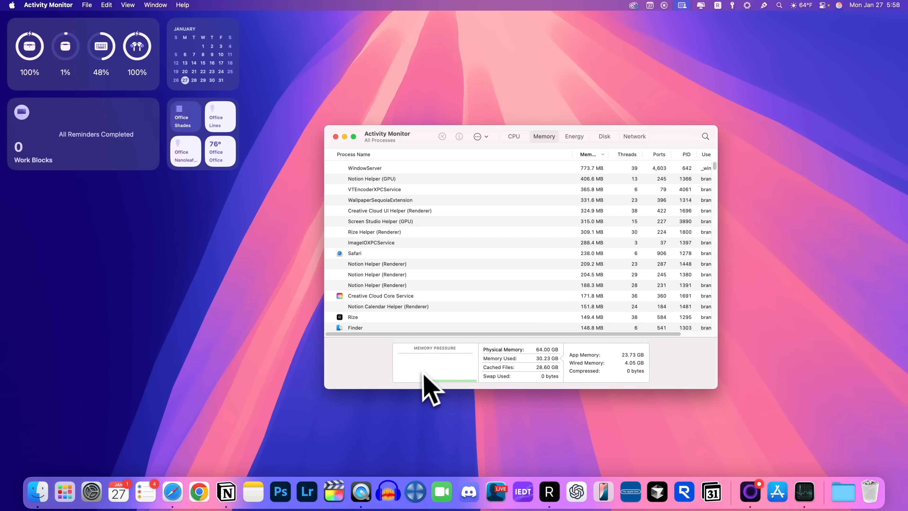
{"action": "mouse_move", "coordinate": [554, 397]}
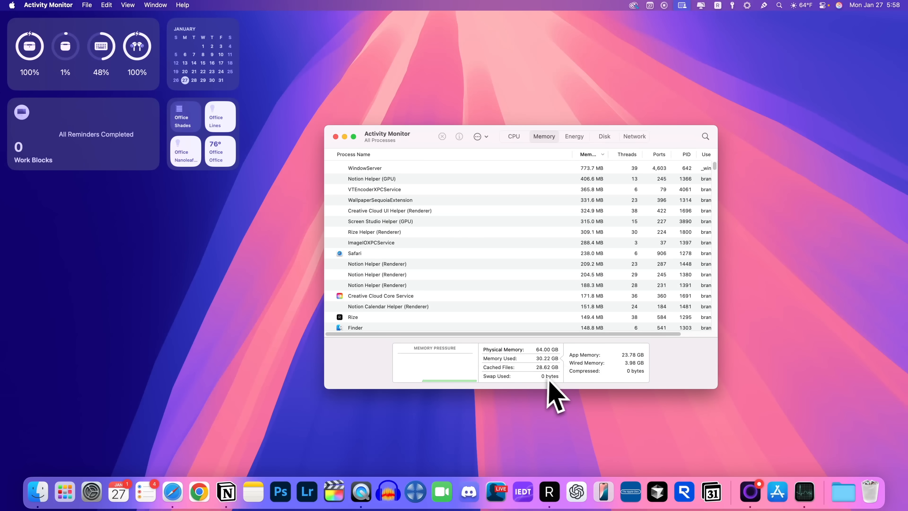
{"action": "mouse_move", "coordinate": [434, 149]}
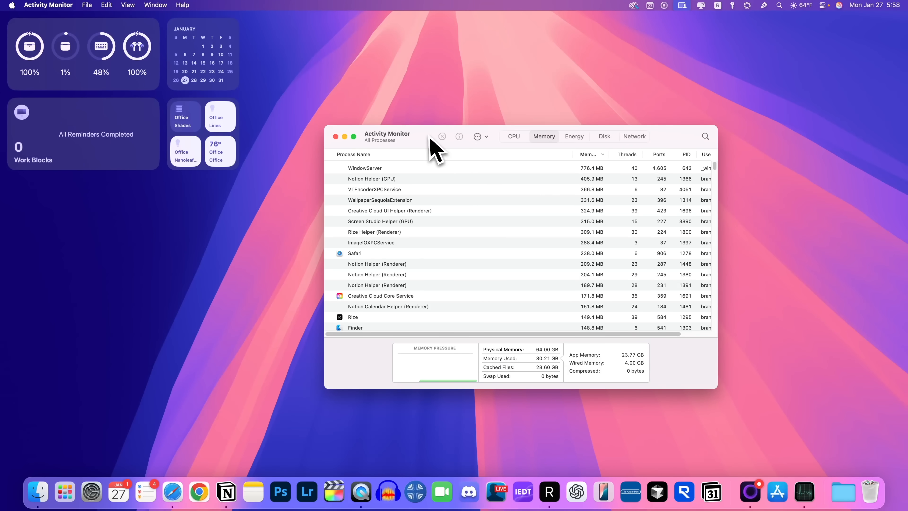
{"action": "left_click", "coordinate": [500, 131]}
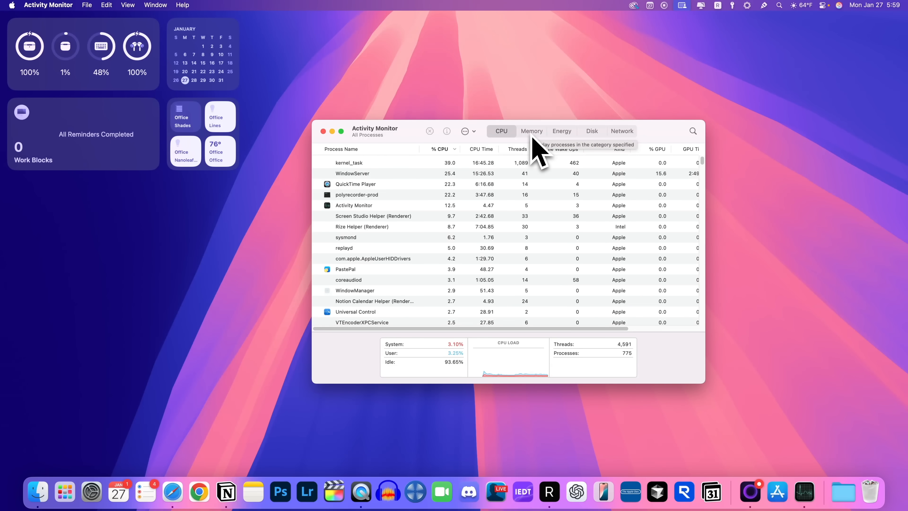
{"action": "mouse_move", "coordinate": [446, 156]}
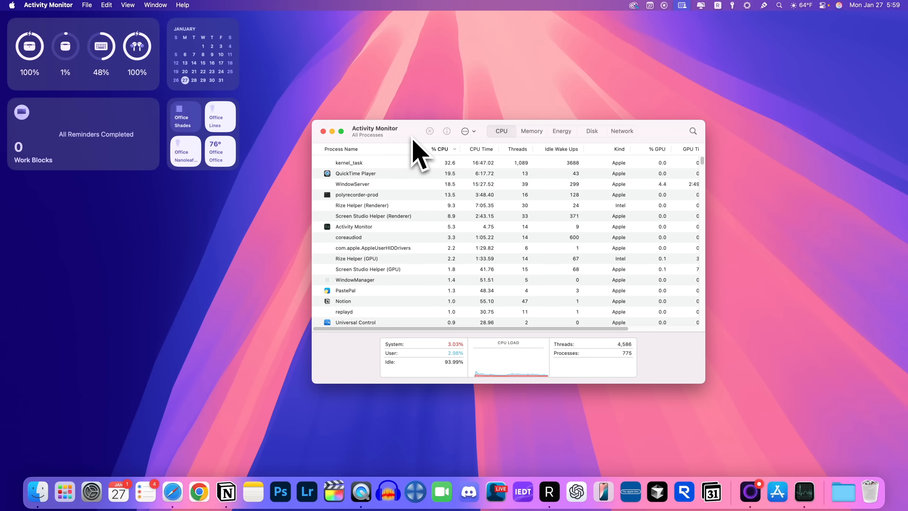
{"action": "left_click", "coordinate": [531, 131]}
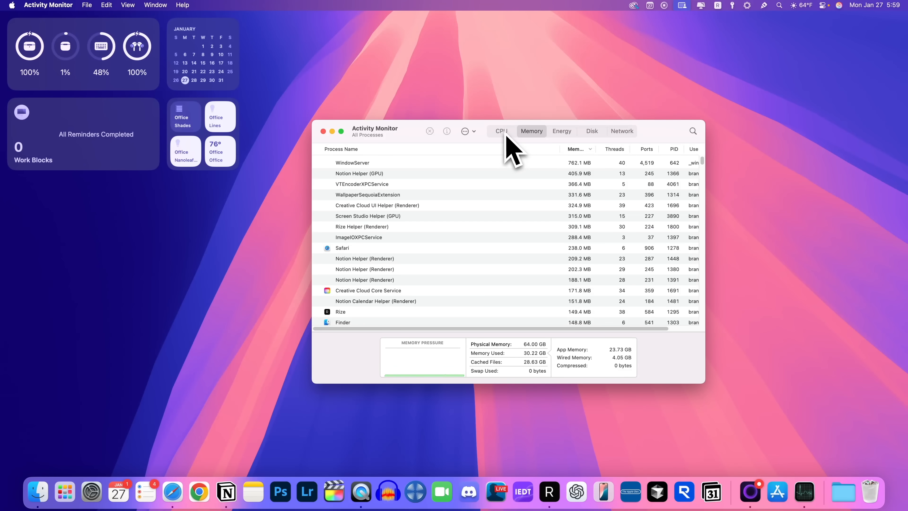
{"action": "left_click", "coordinate": [501, 131]}
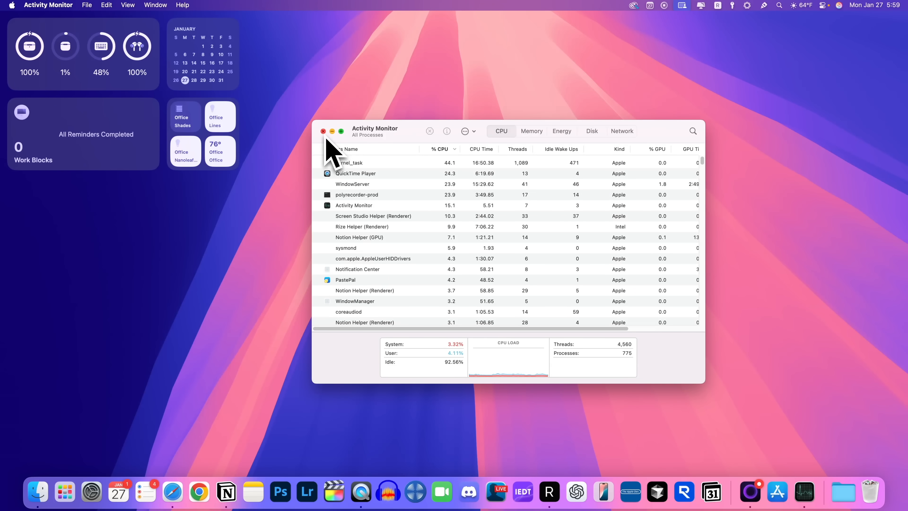
{"action": "left_click", "coordinate": [323, 131]}
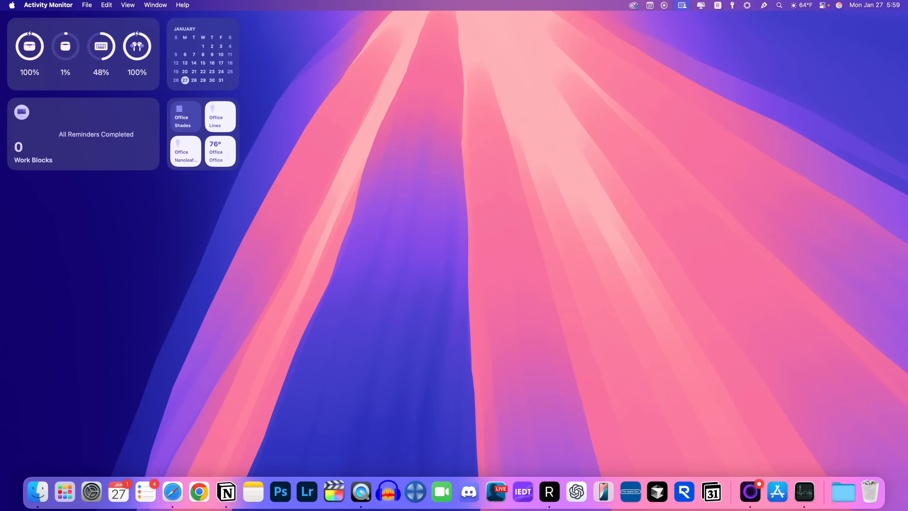
{"action": "mouse_move", "coordinate": [515, 203]}
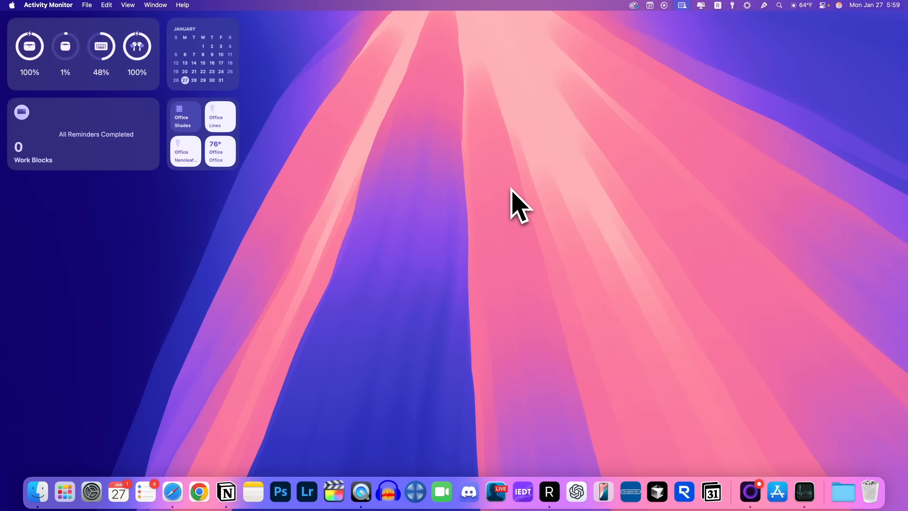
Step: Search the launcher for 'cal' and launch Calendar from the results
{"action": "type", "text": "cal"}
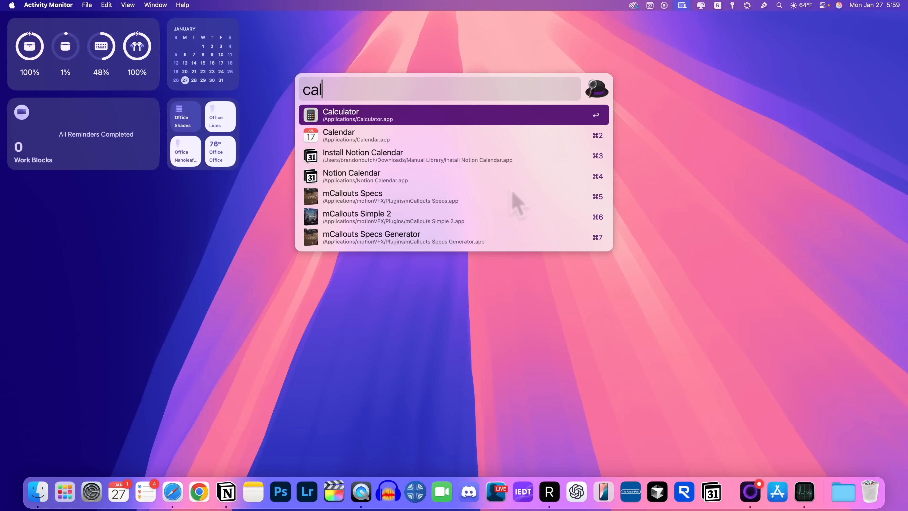
{"action": "left_click", "coordinate": [338, 135]}
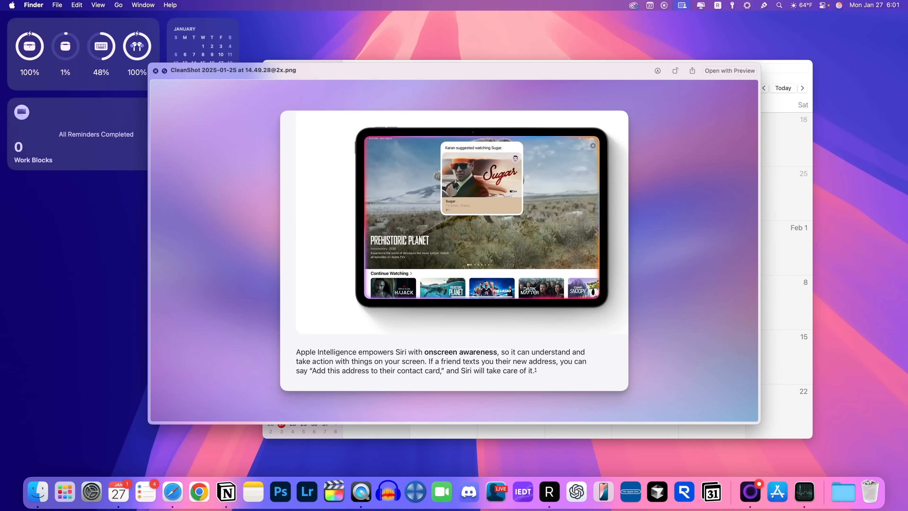
{"action": "mouse_move", "coordinate": [318, 281]}
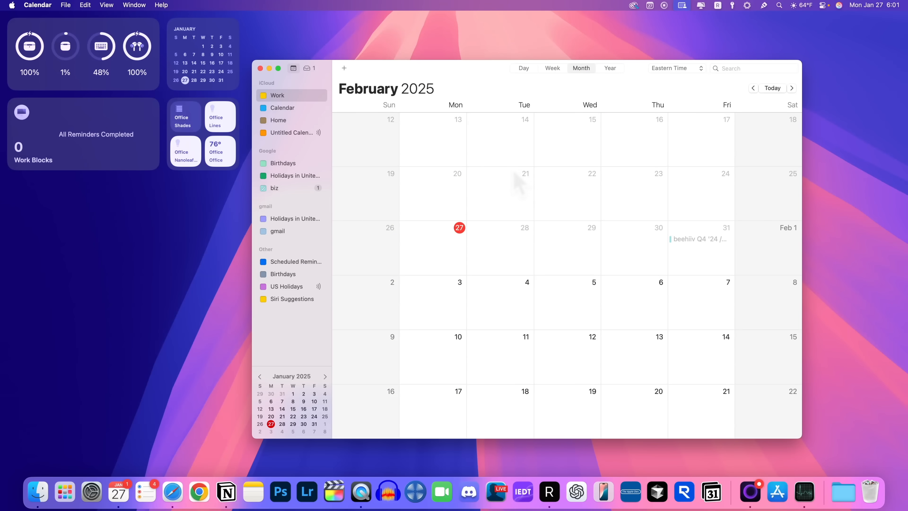
{"action": "mouse_move", "coordinate": [615, 273]}
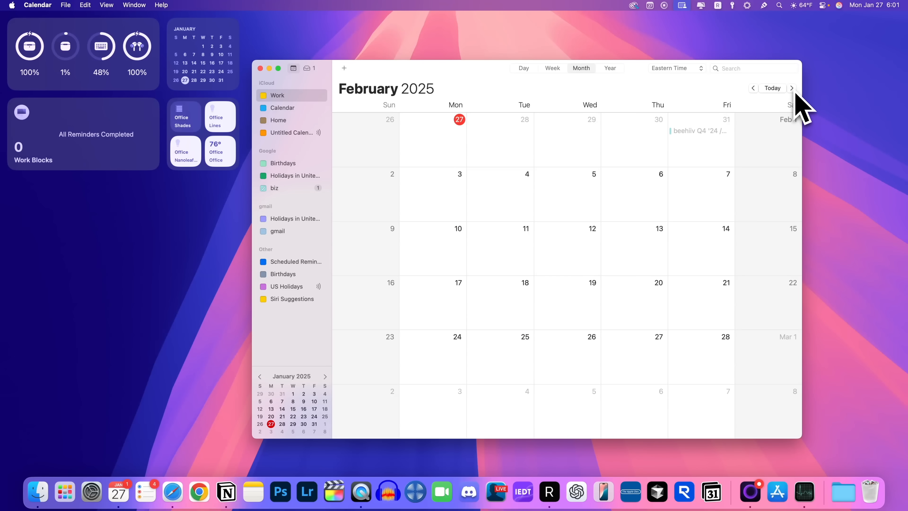
{"action": "left_click", "coordinate": [792, 88]}
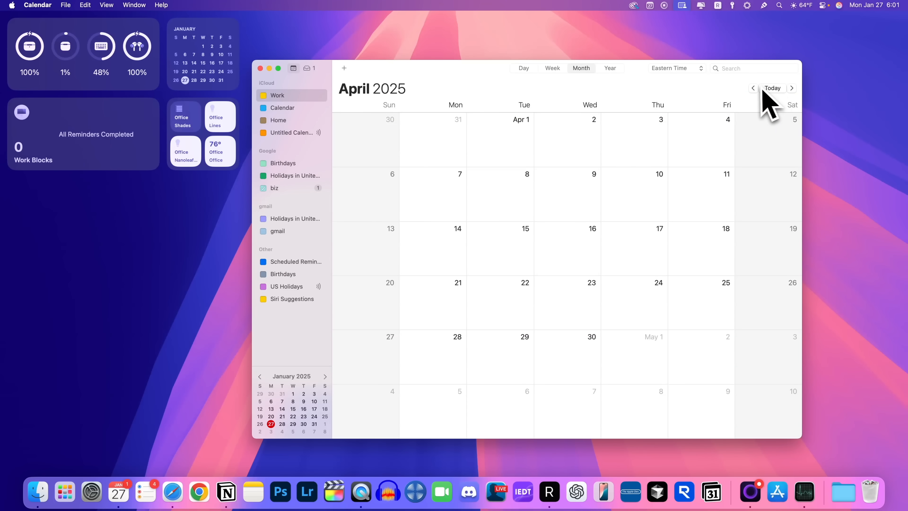
{"action": "mouse_move", "coordinate": [759, 113]}
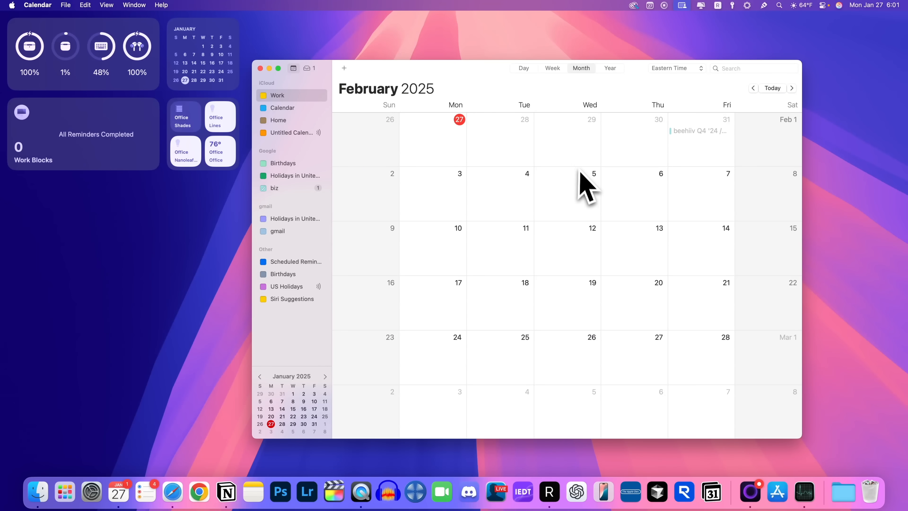
{"action": "mouse_move", "coordinate": [454, 162]}
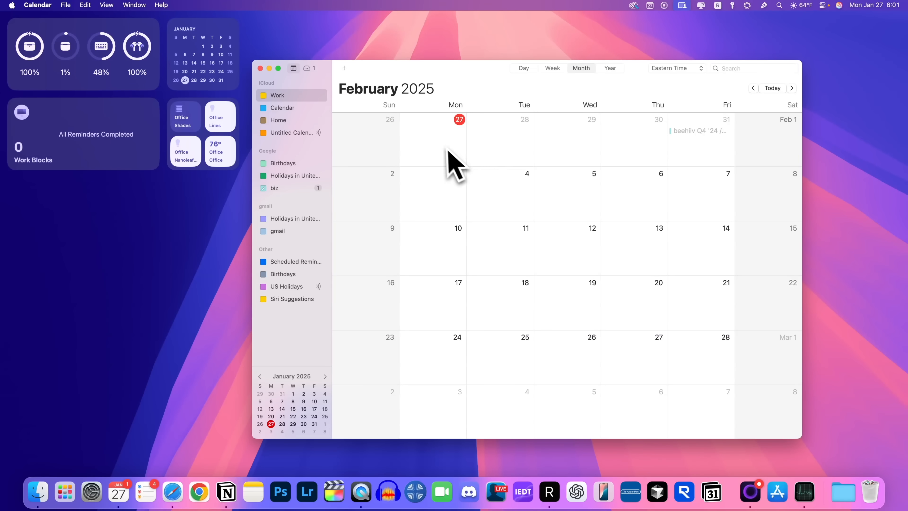